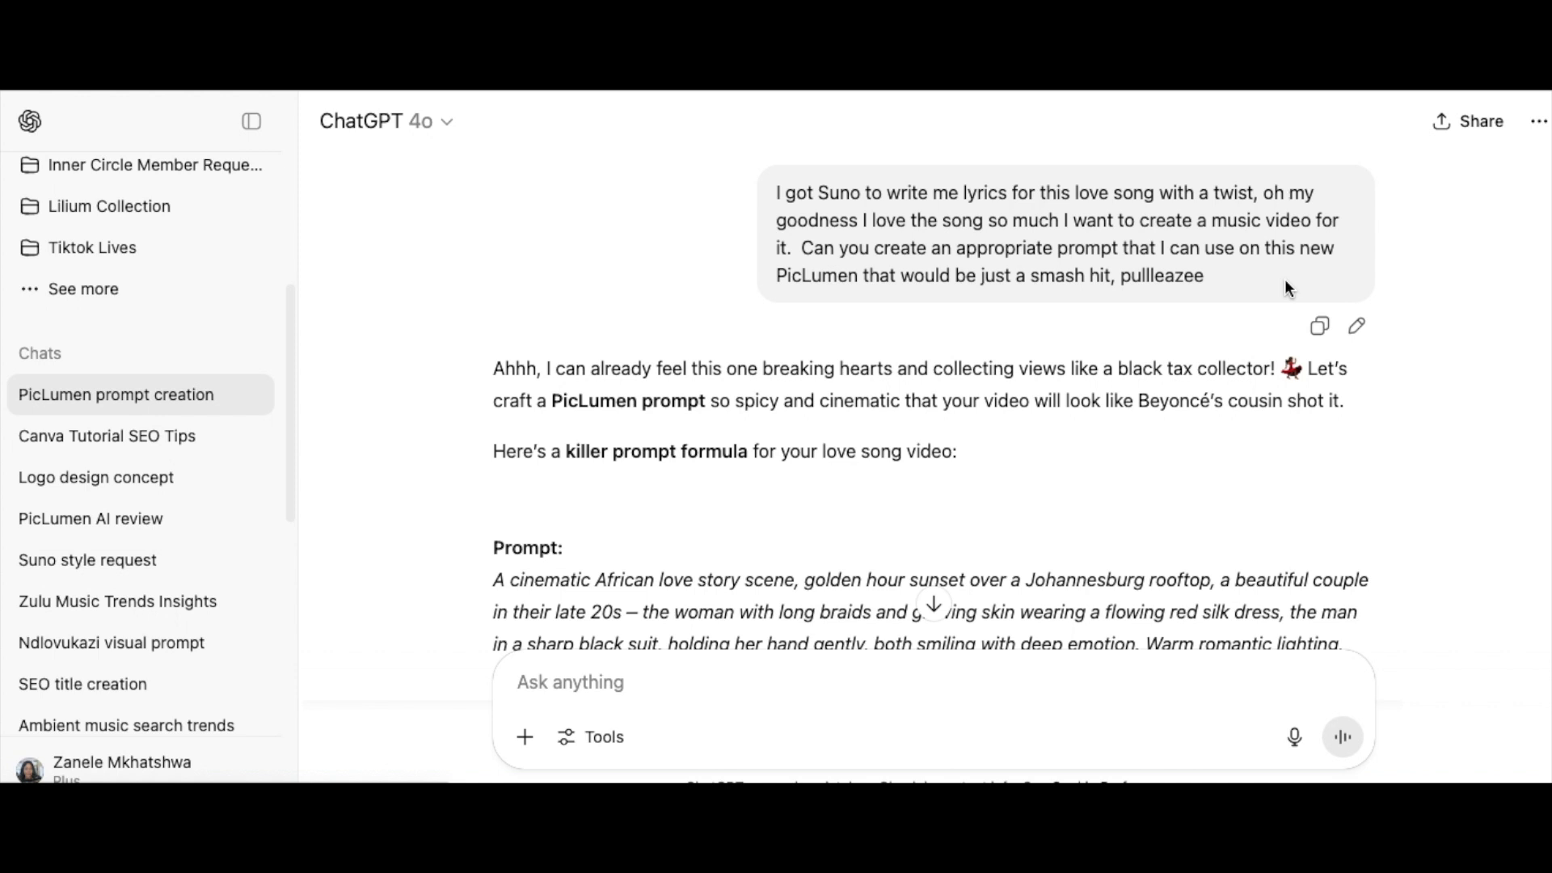
Select the cinematic African love story prompt paragraph in the ChatGPT reply and copy it
scroll("down", 3)
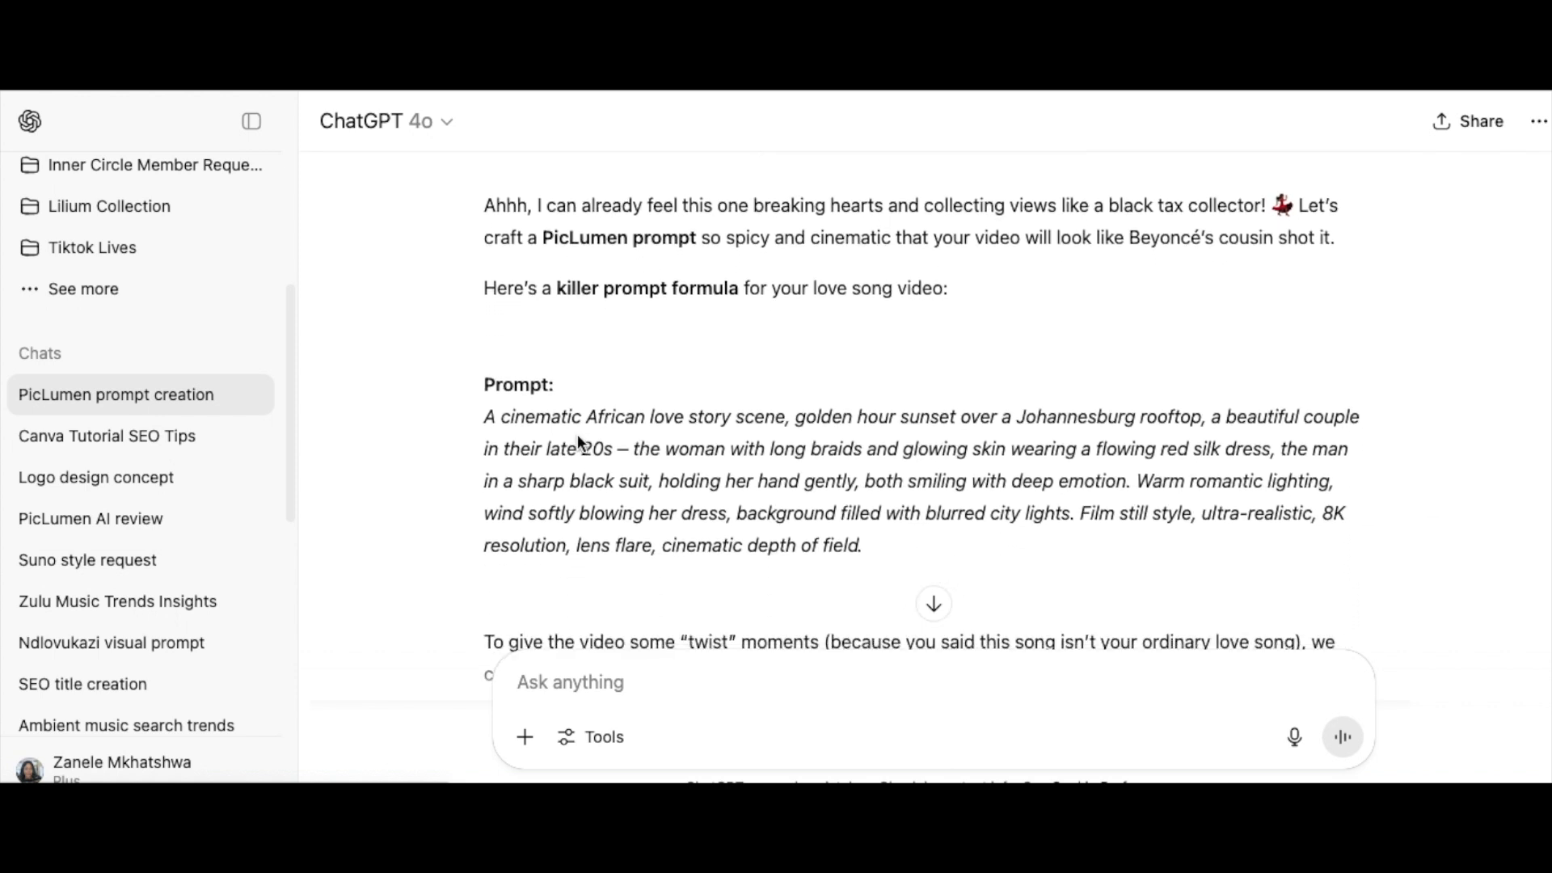
left_click_drag(483, 408, 863, 537)
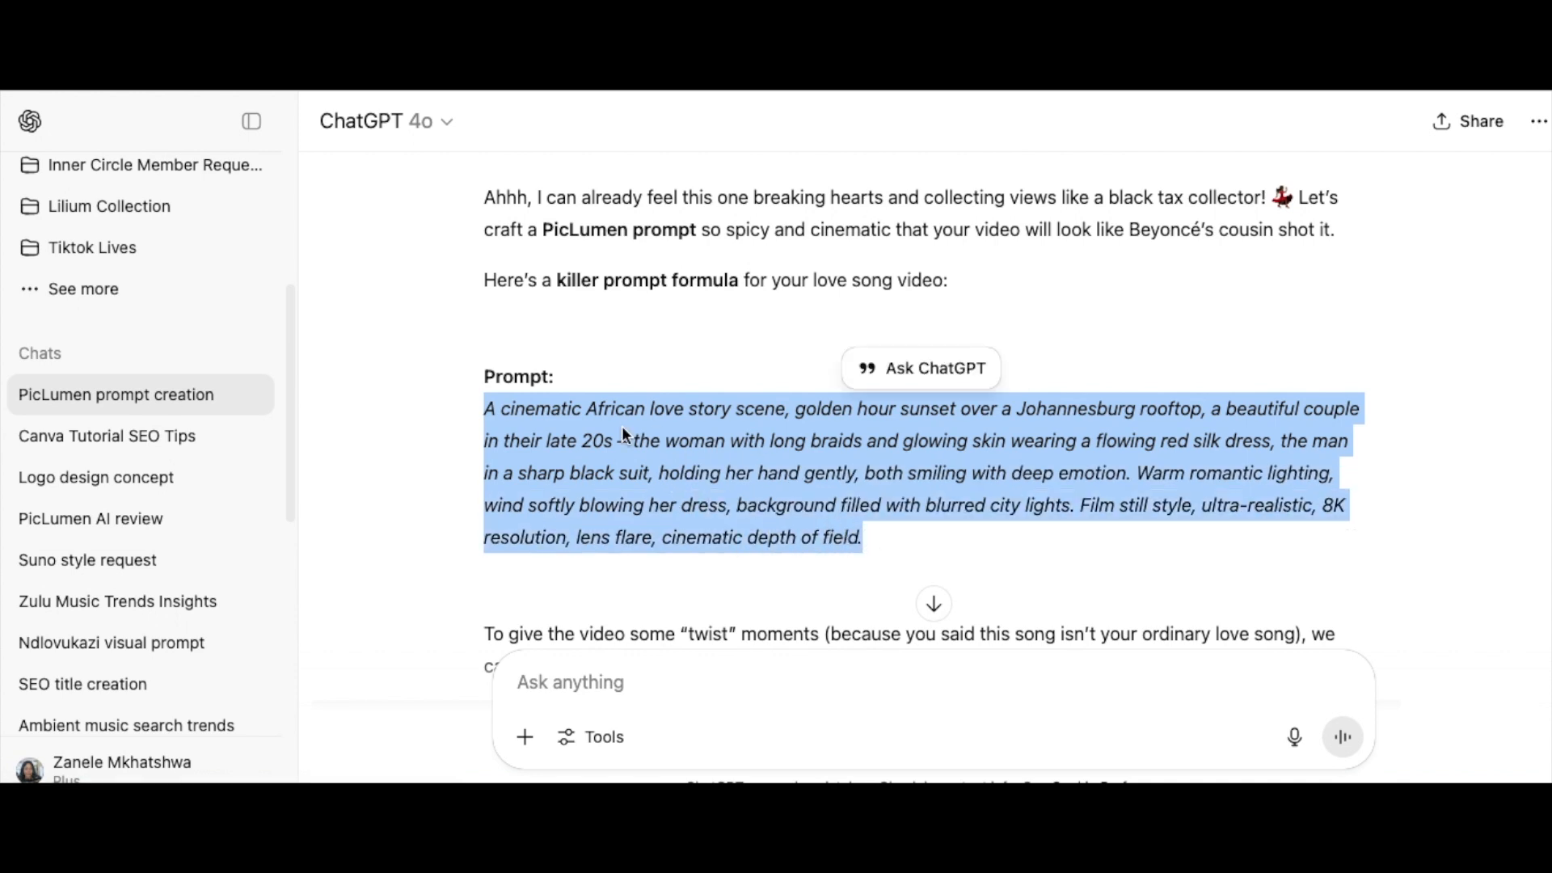
mouse_move(643, 433)
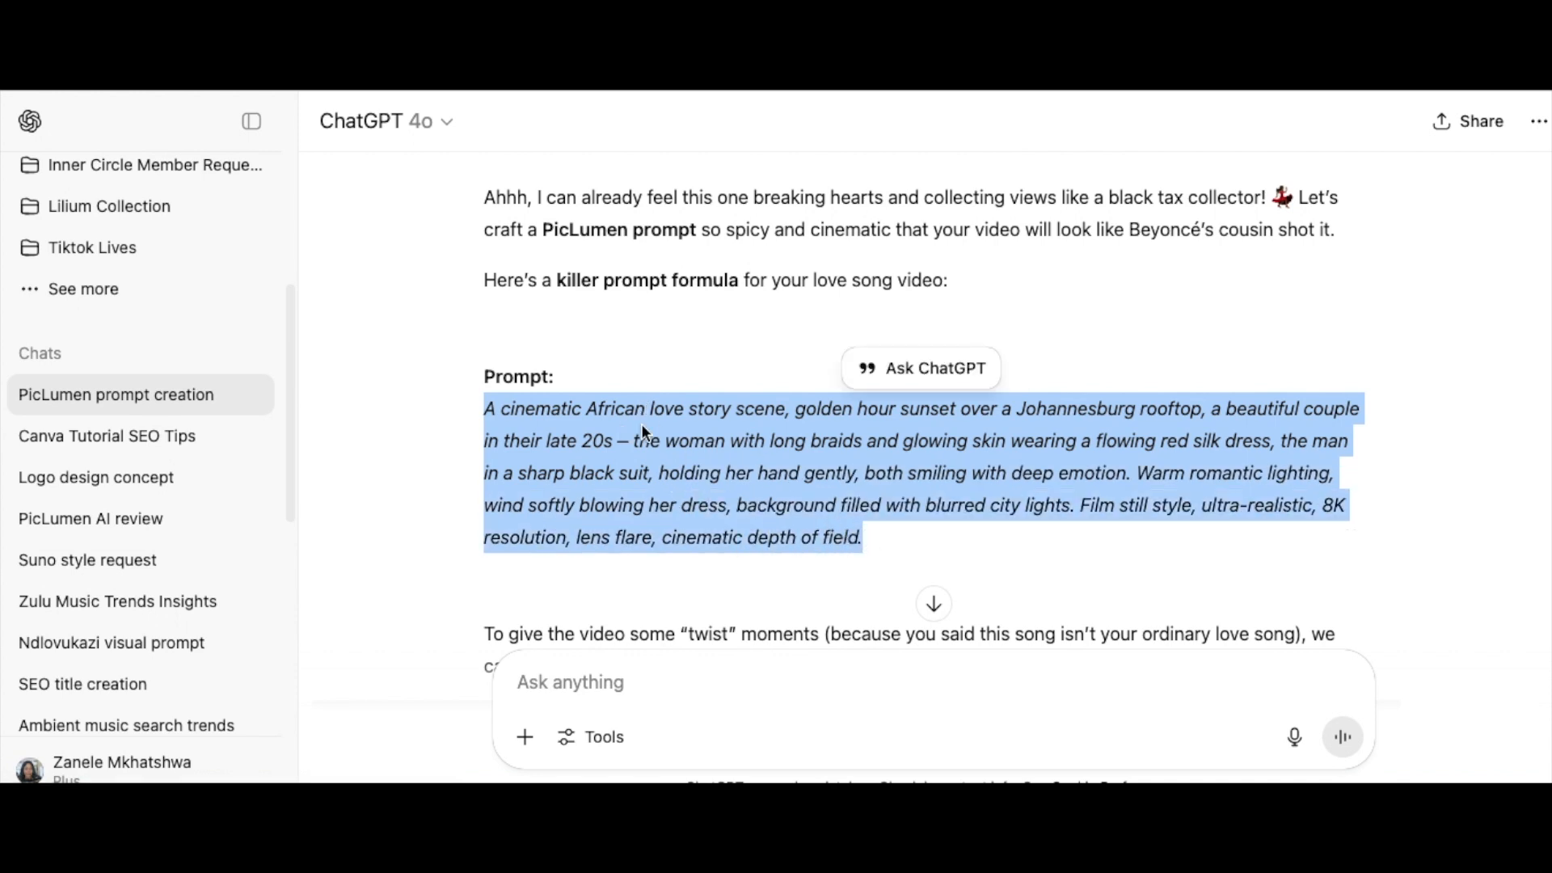
right_click(643, 430)
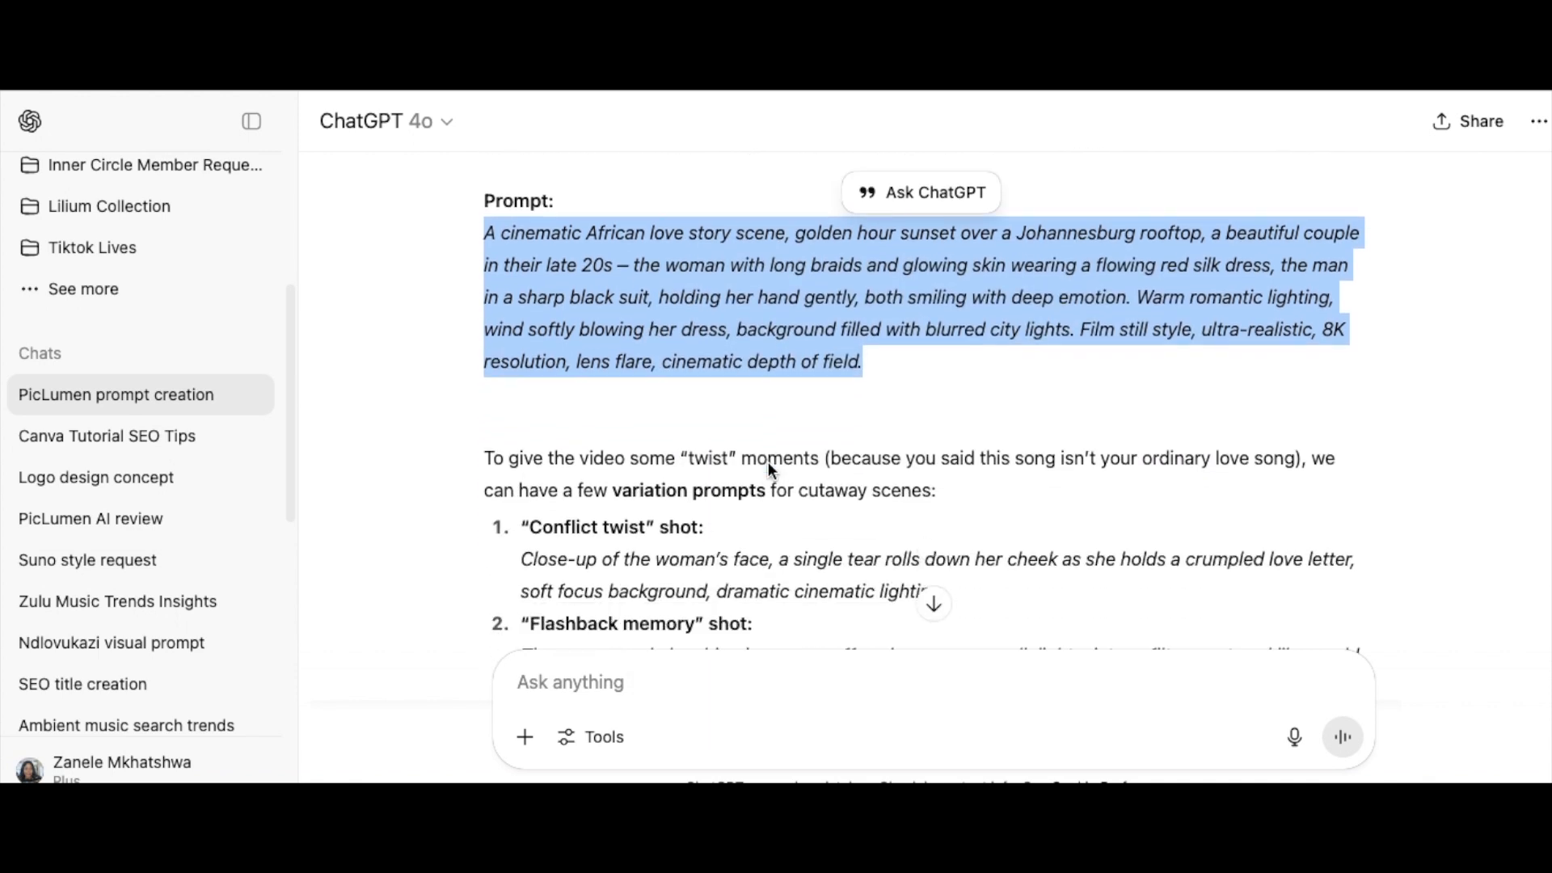
scroll("down", 3)
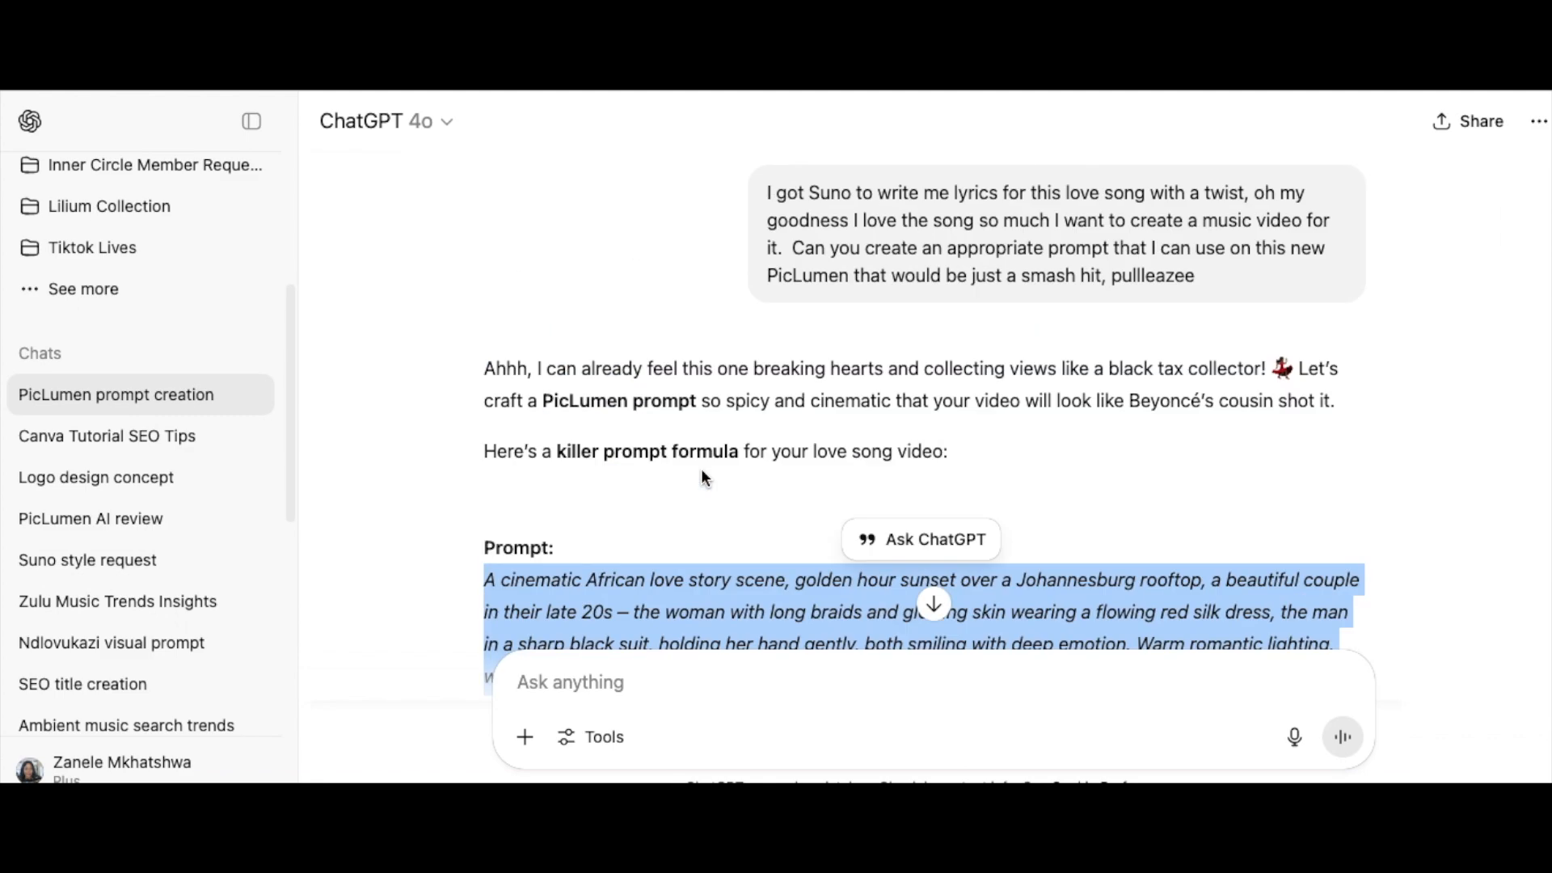
mouse_move(735, 514)
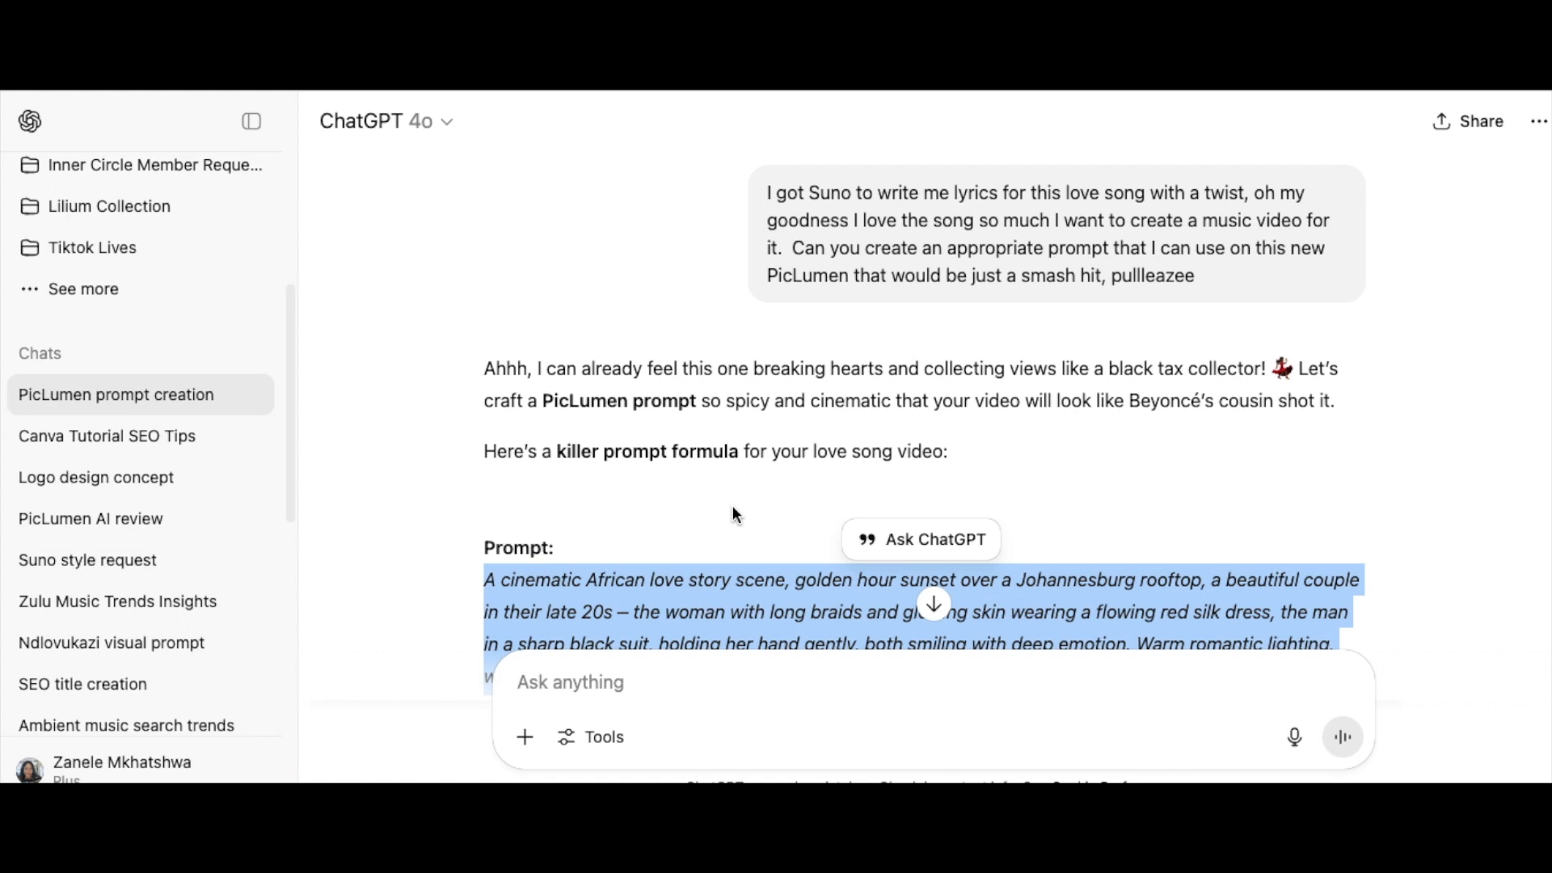
scroll("down", 3)
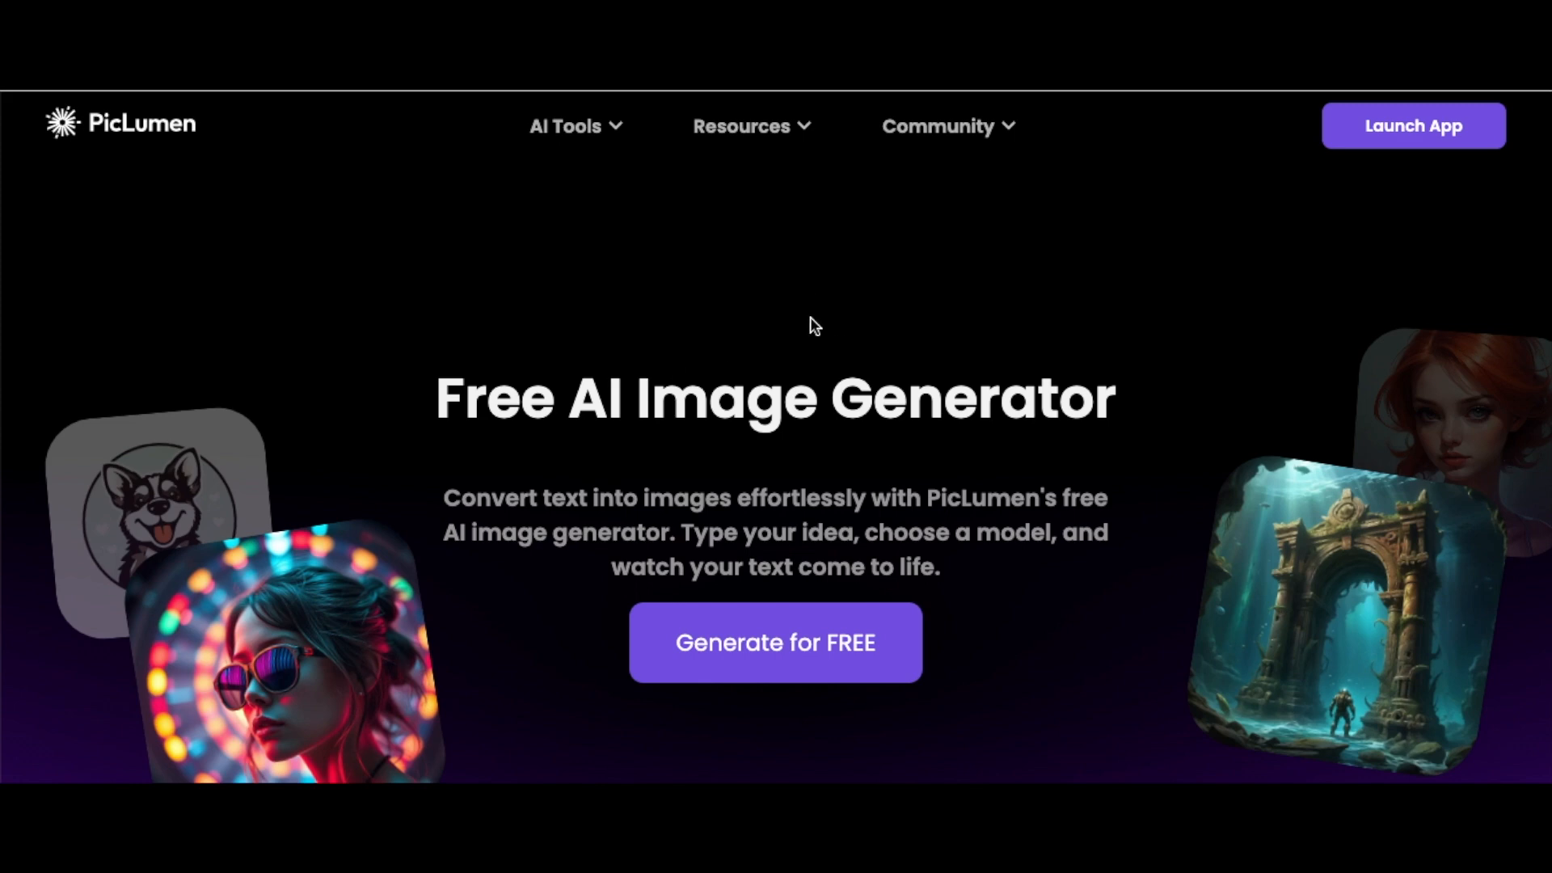
mouse_move(808, 344)
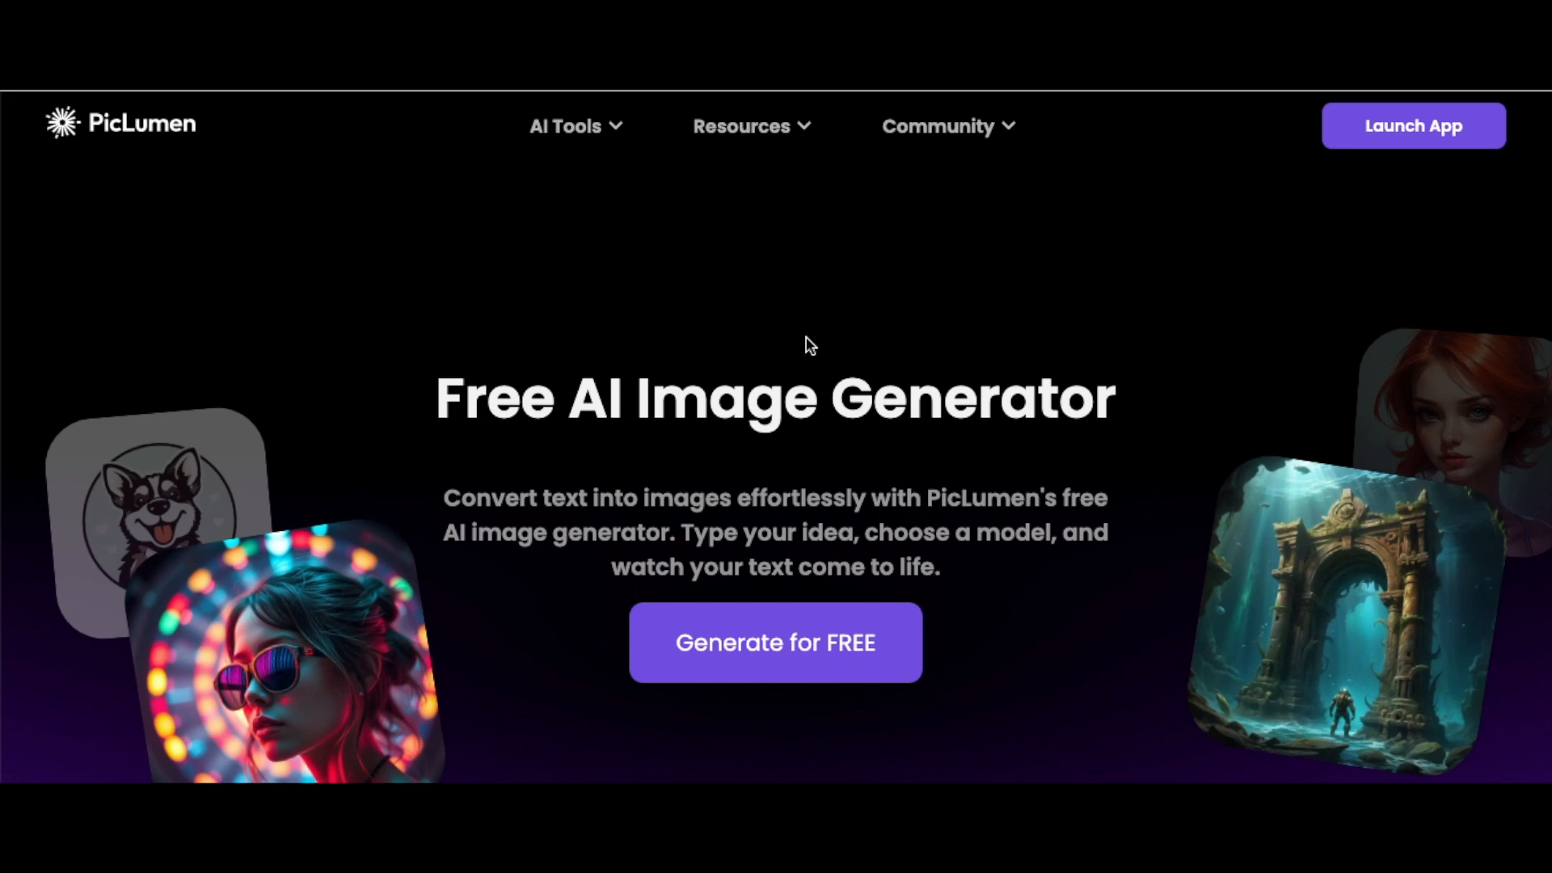
mouse_move(643, 97)
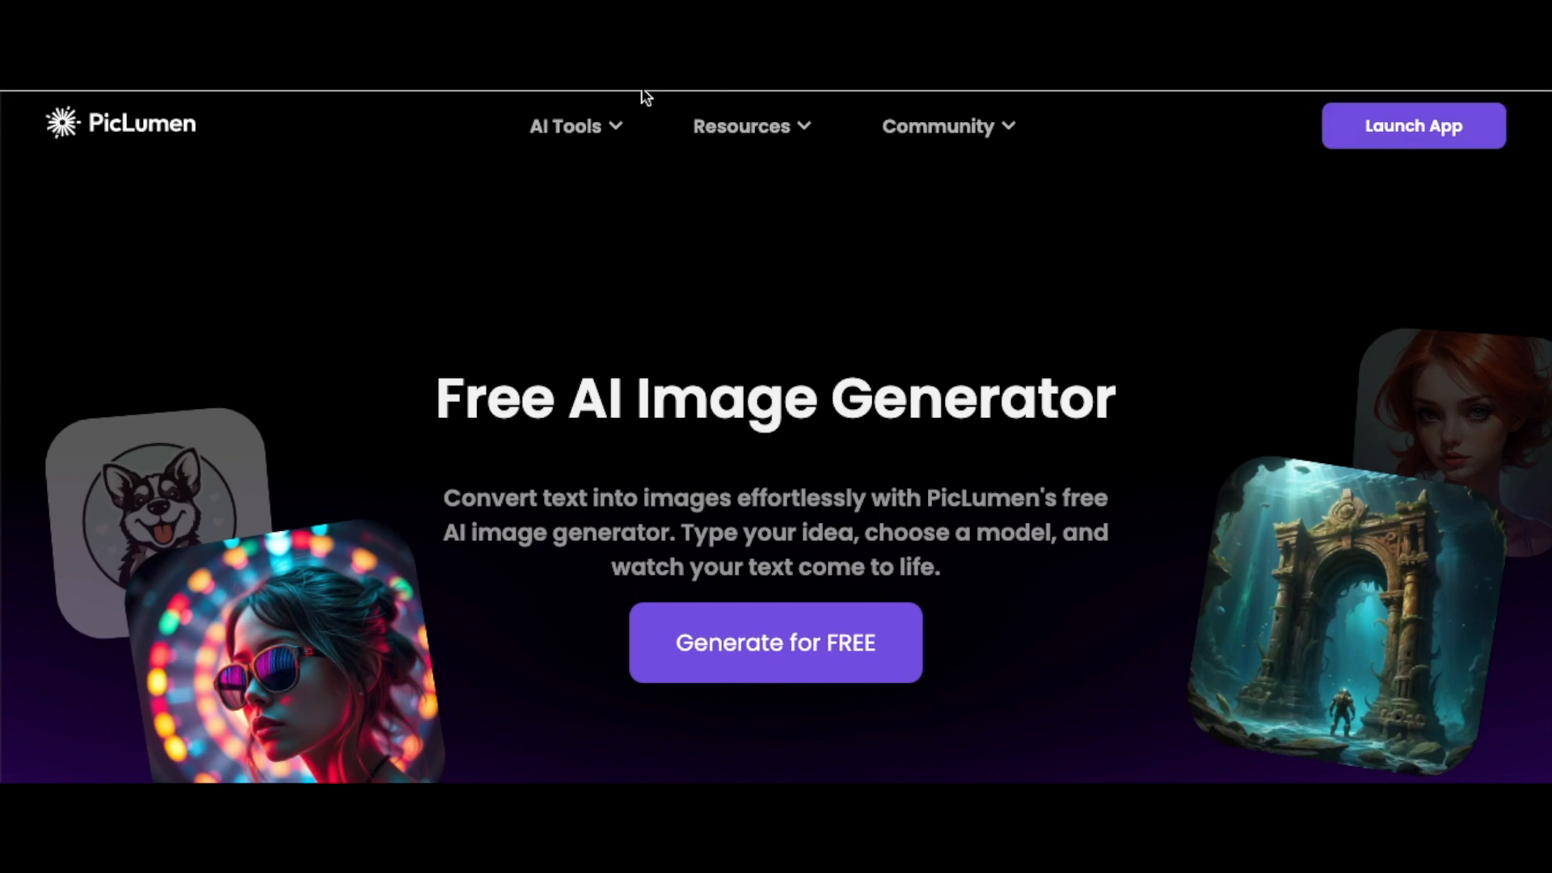
mouse_move(1454, 153)
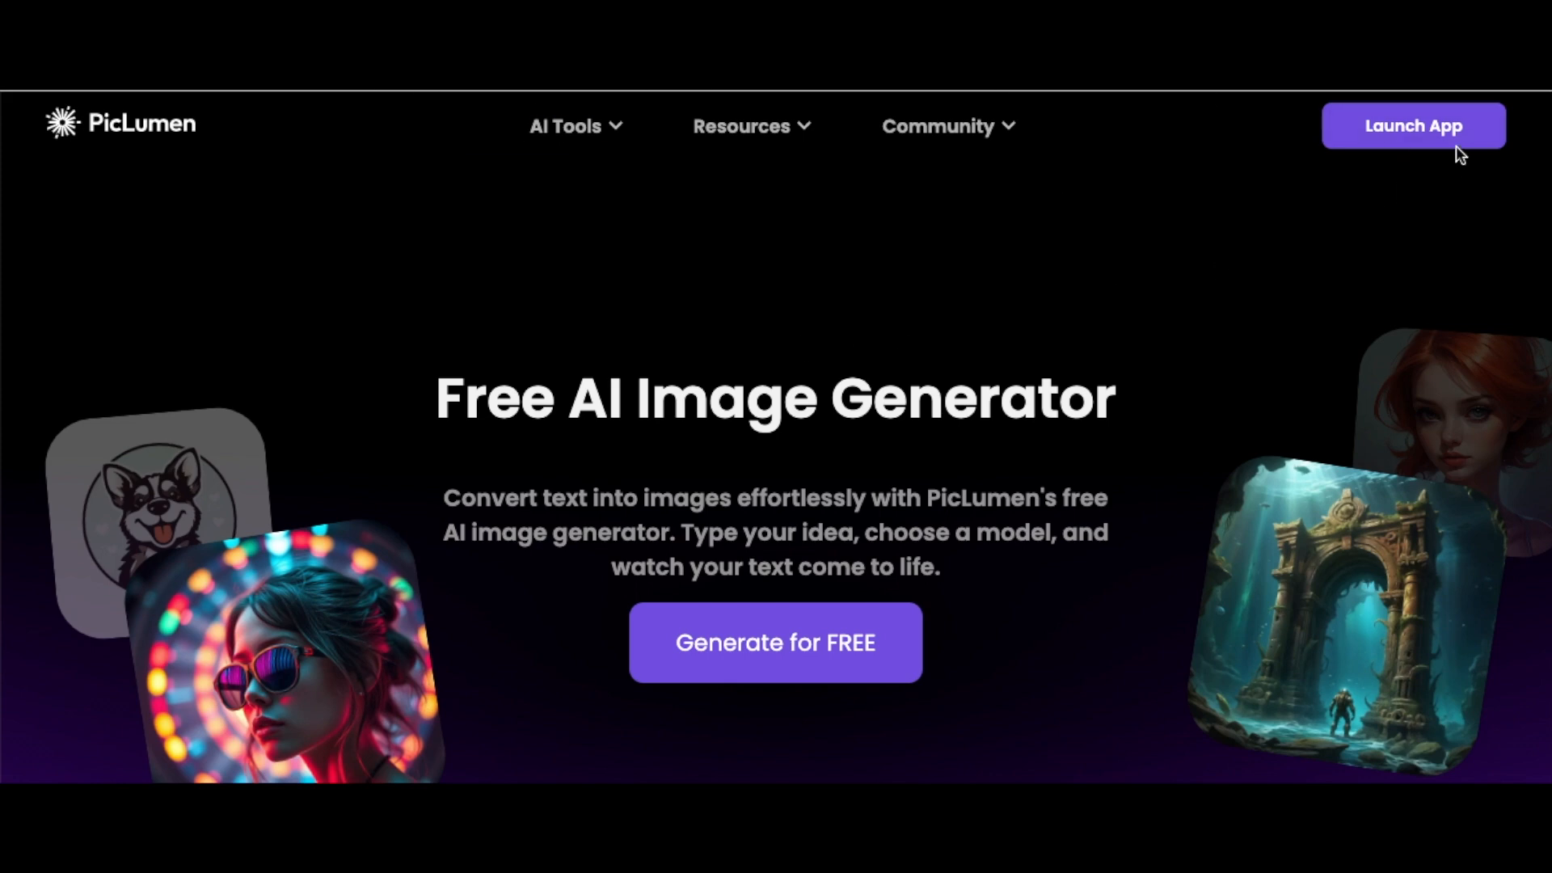
Launch the PicLumen web app, browse the Community feed, then go to the Create page
left_click(1413, 126)
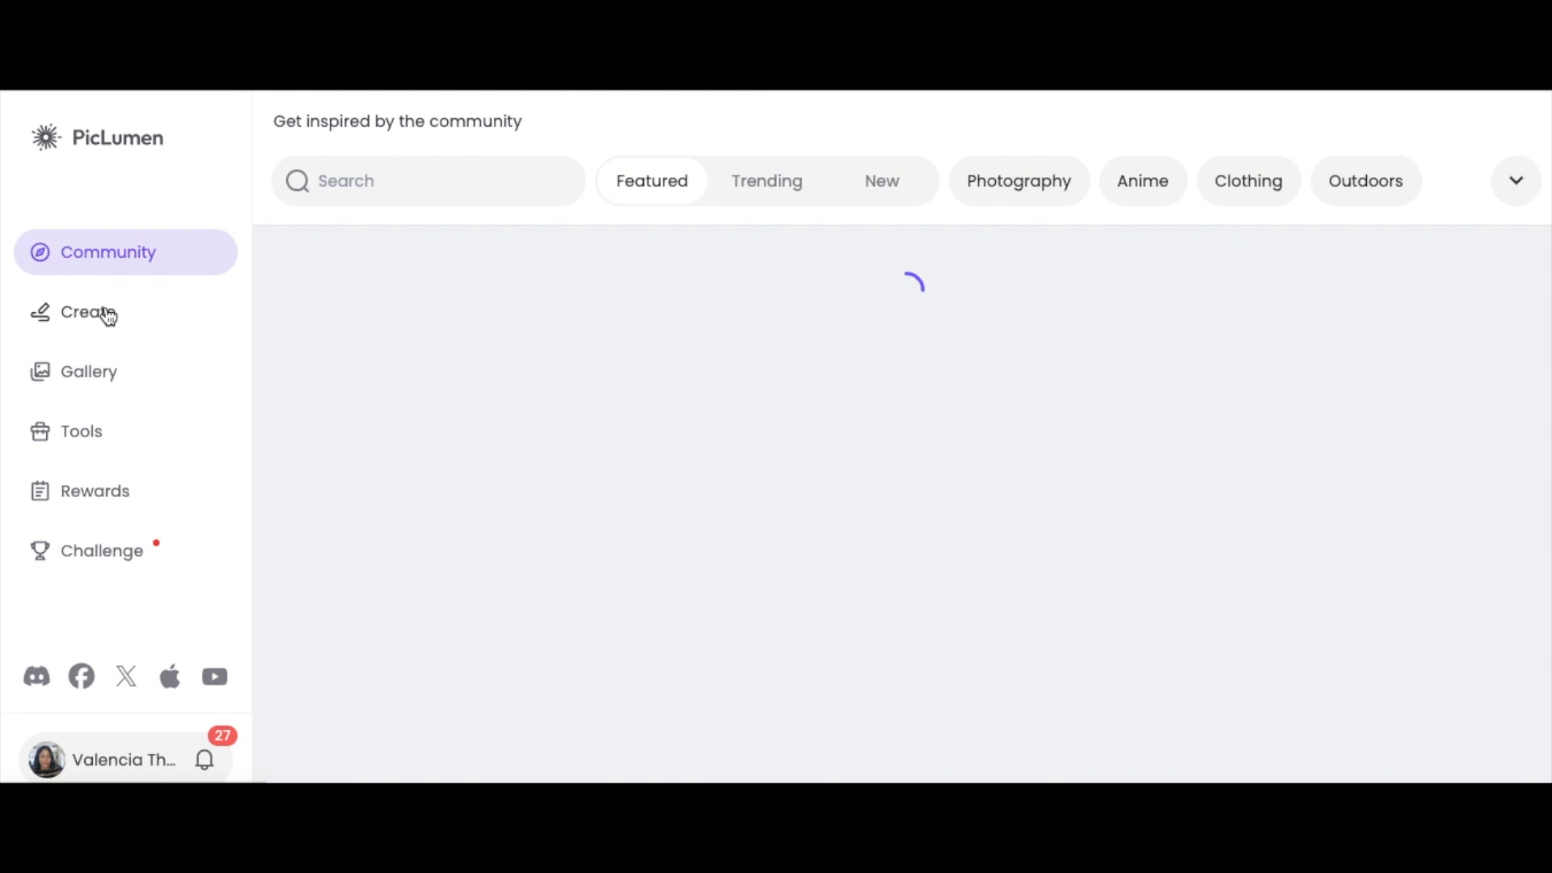
mouse_move(794, 462)
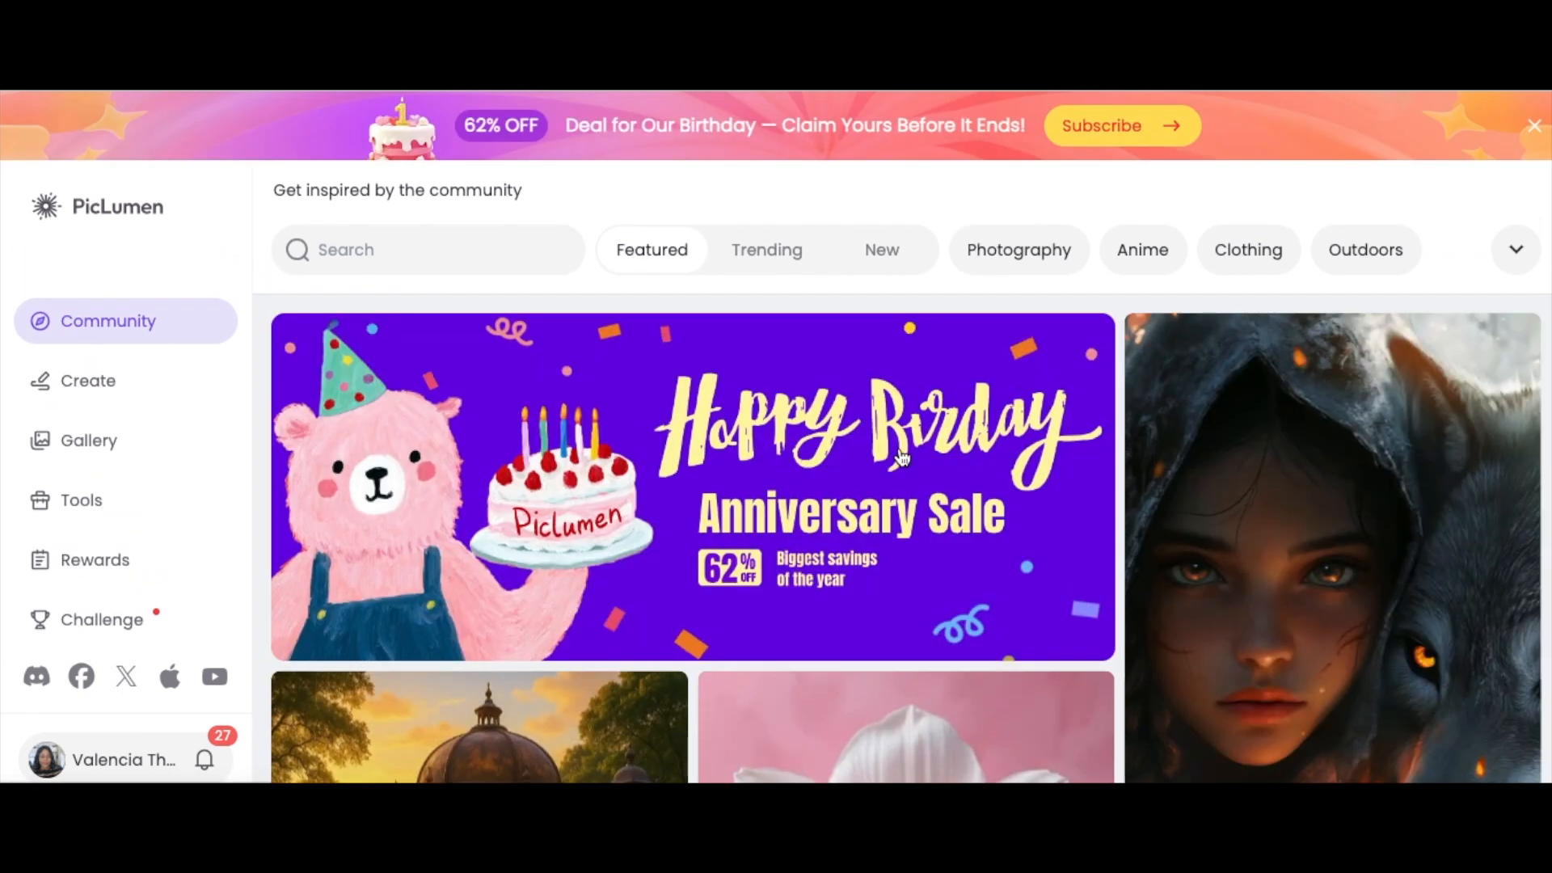
scroll("down", 3)
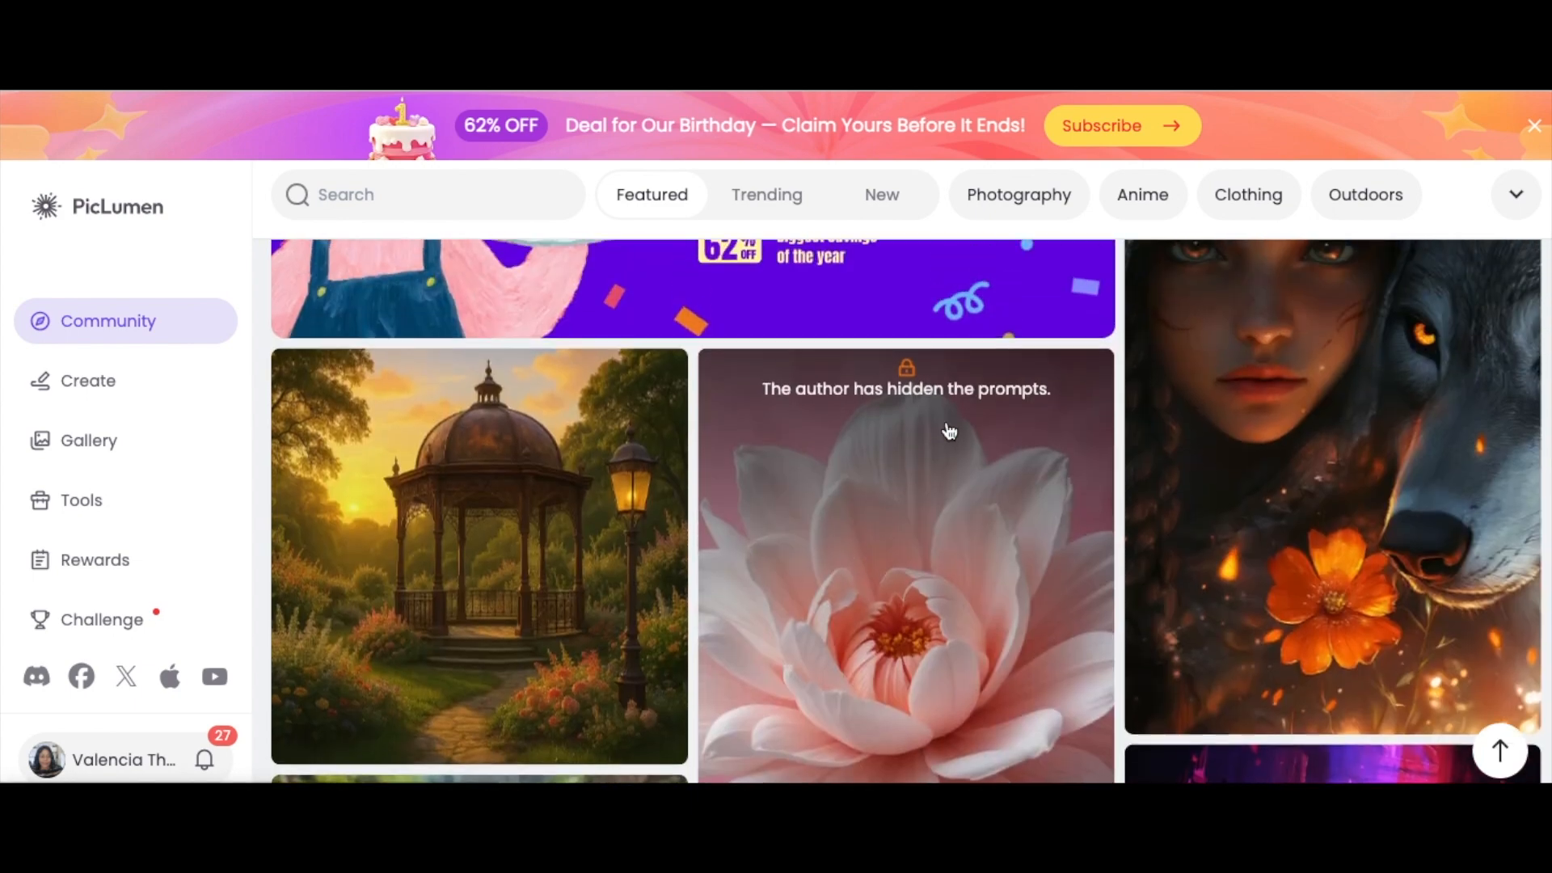
scroll("down", 3)
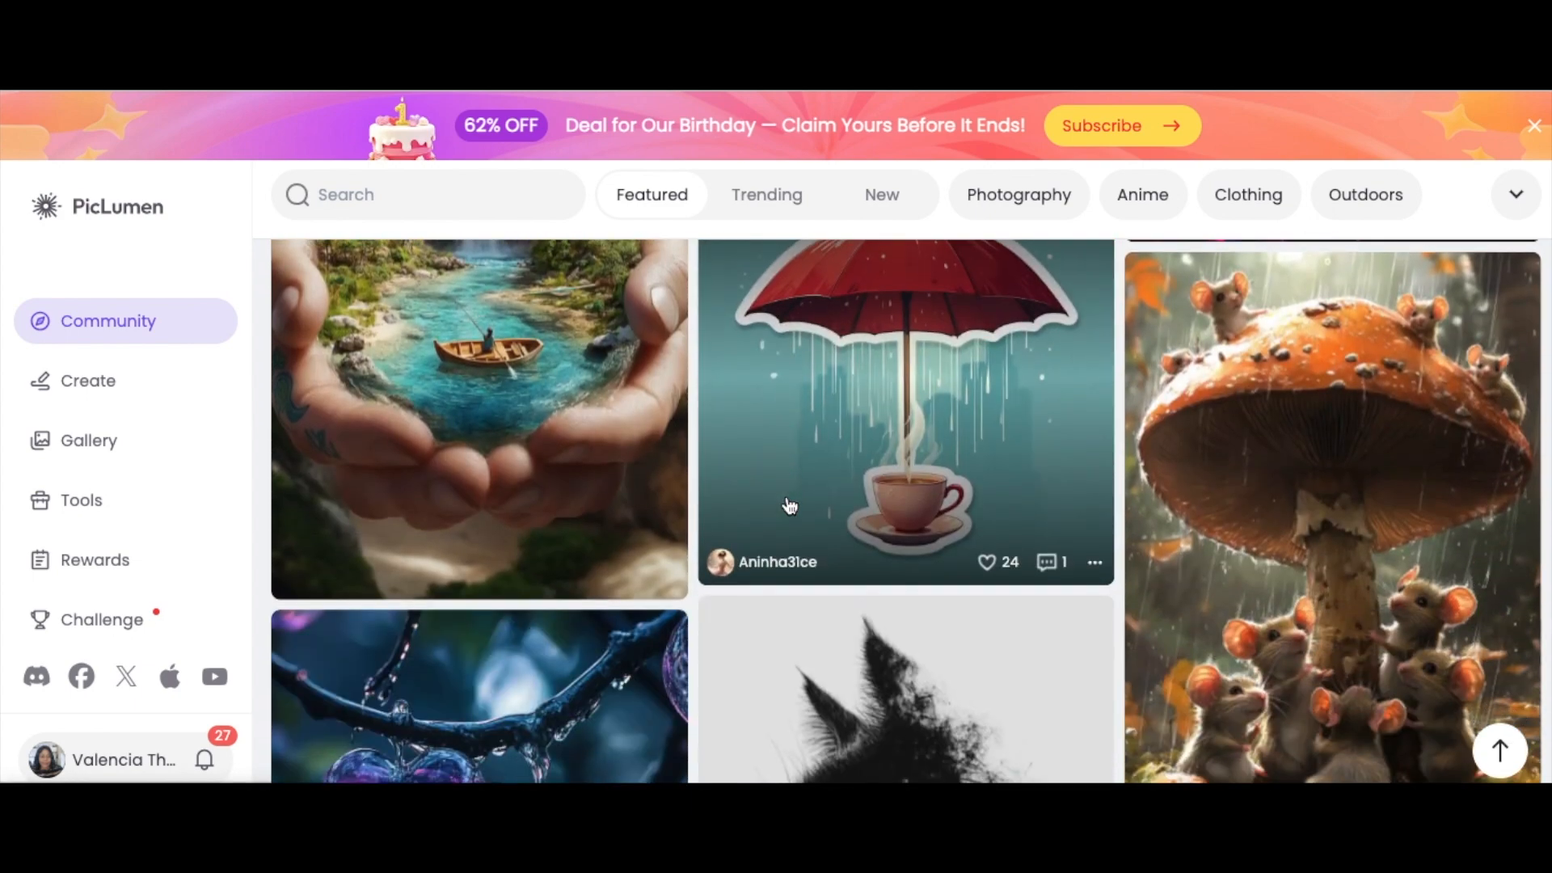
scroll("down", 3)
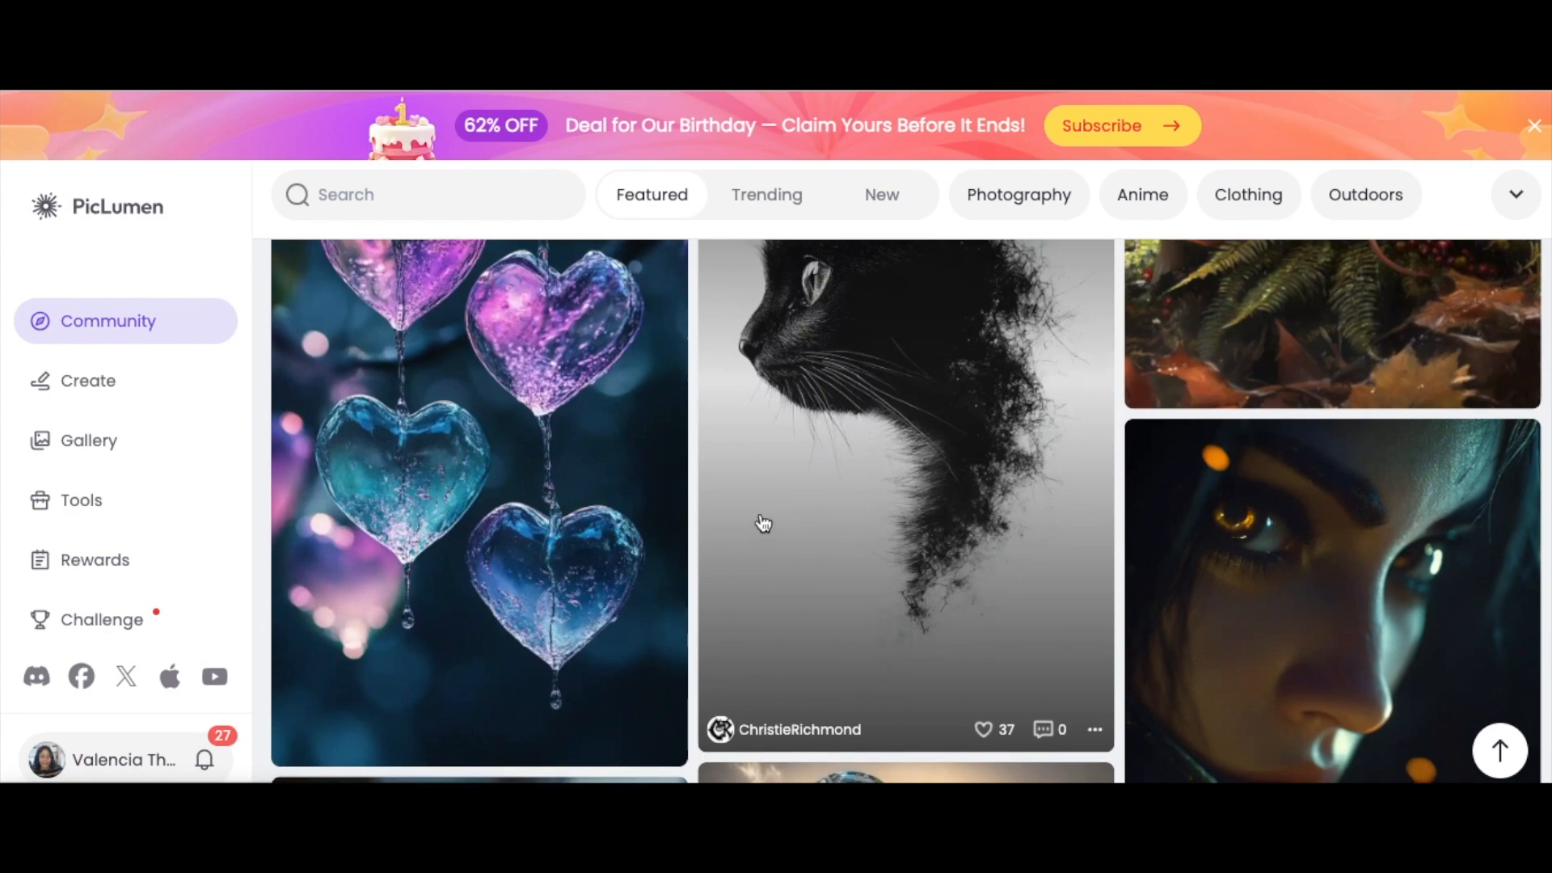
scroll("down", 3)
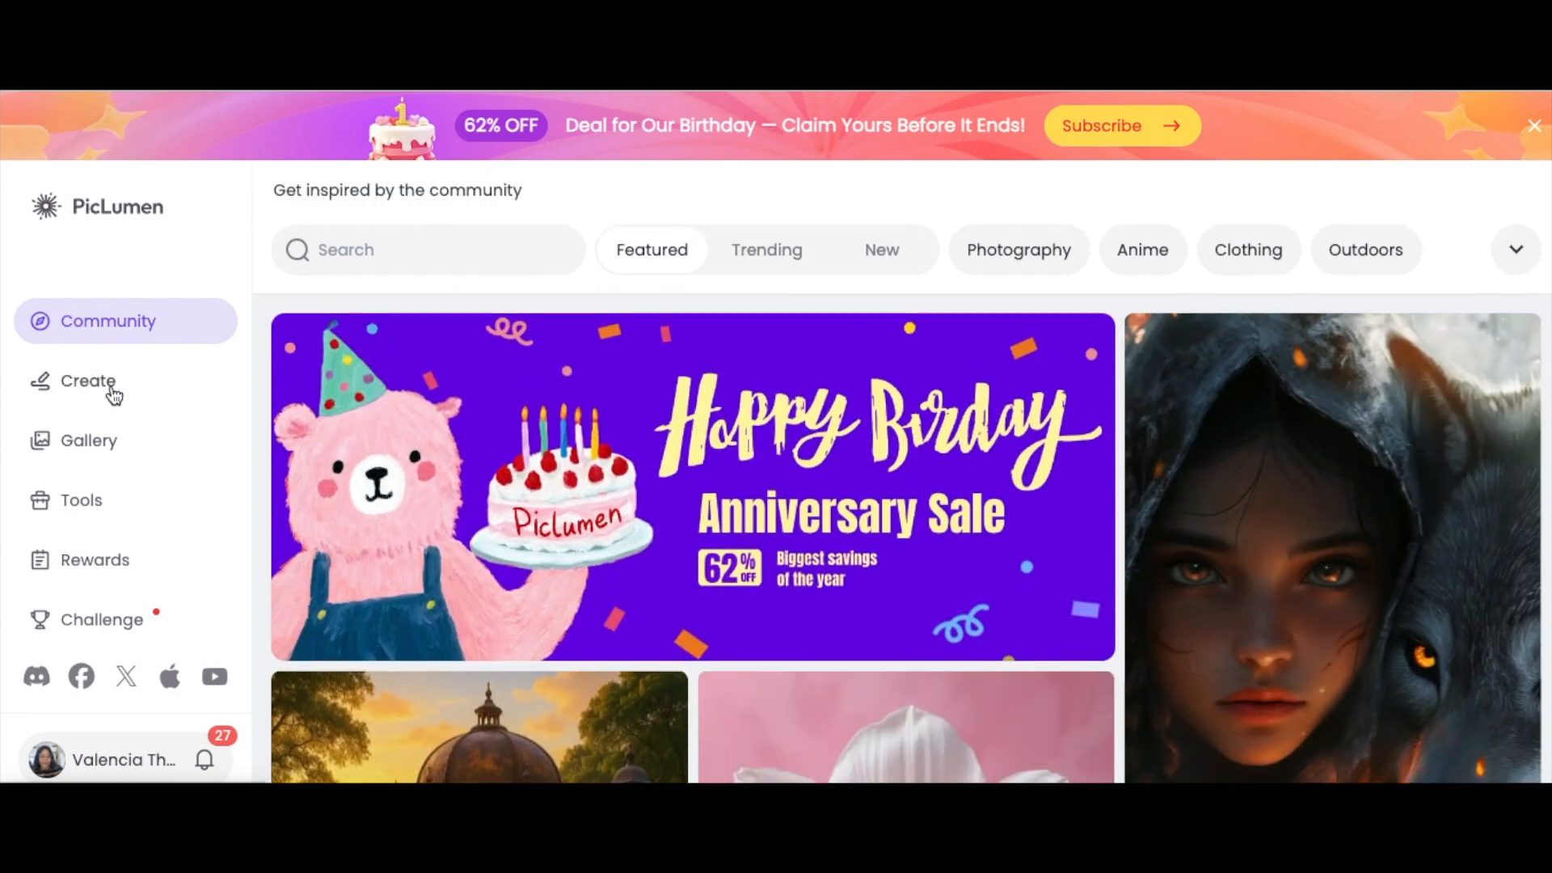
left_click(82, 380)
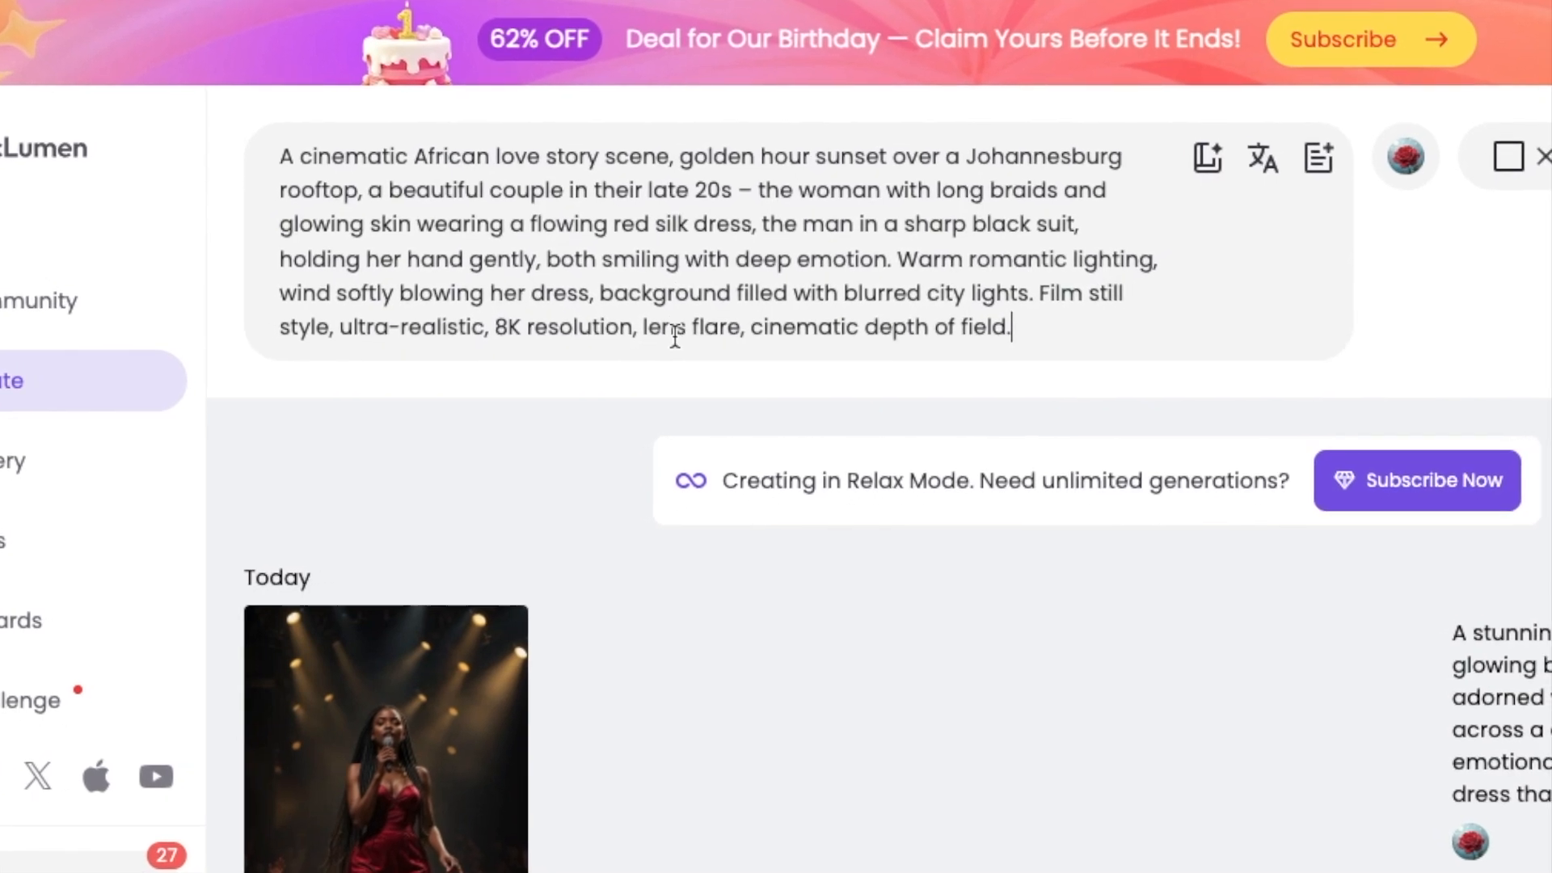
mouse_move(1183, 143)
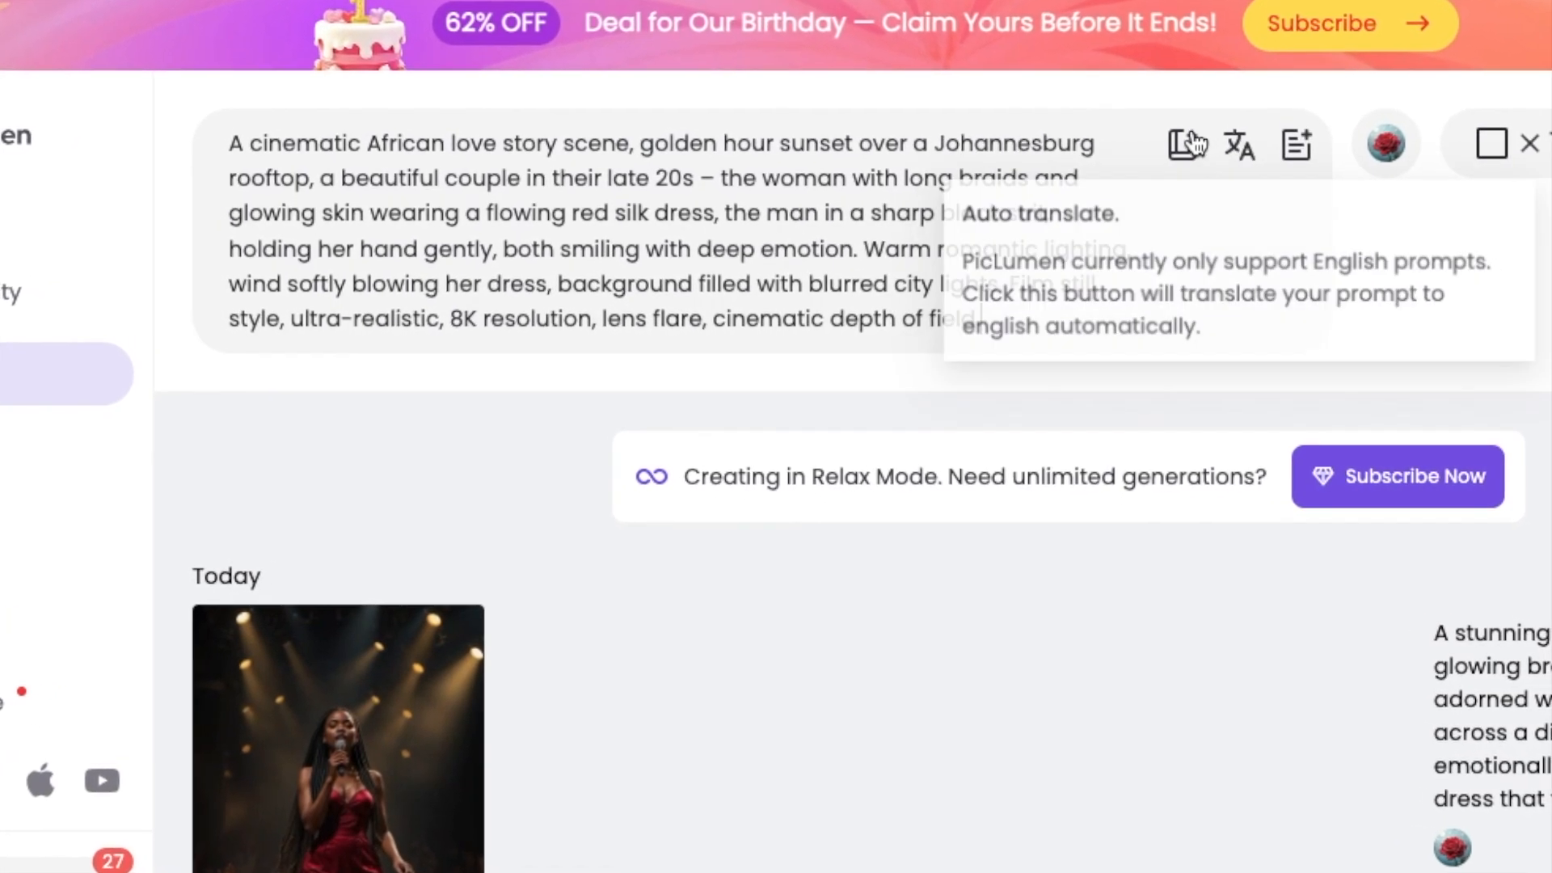
mouse_move(1154, 133)
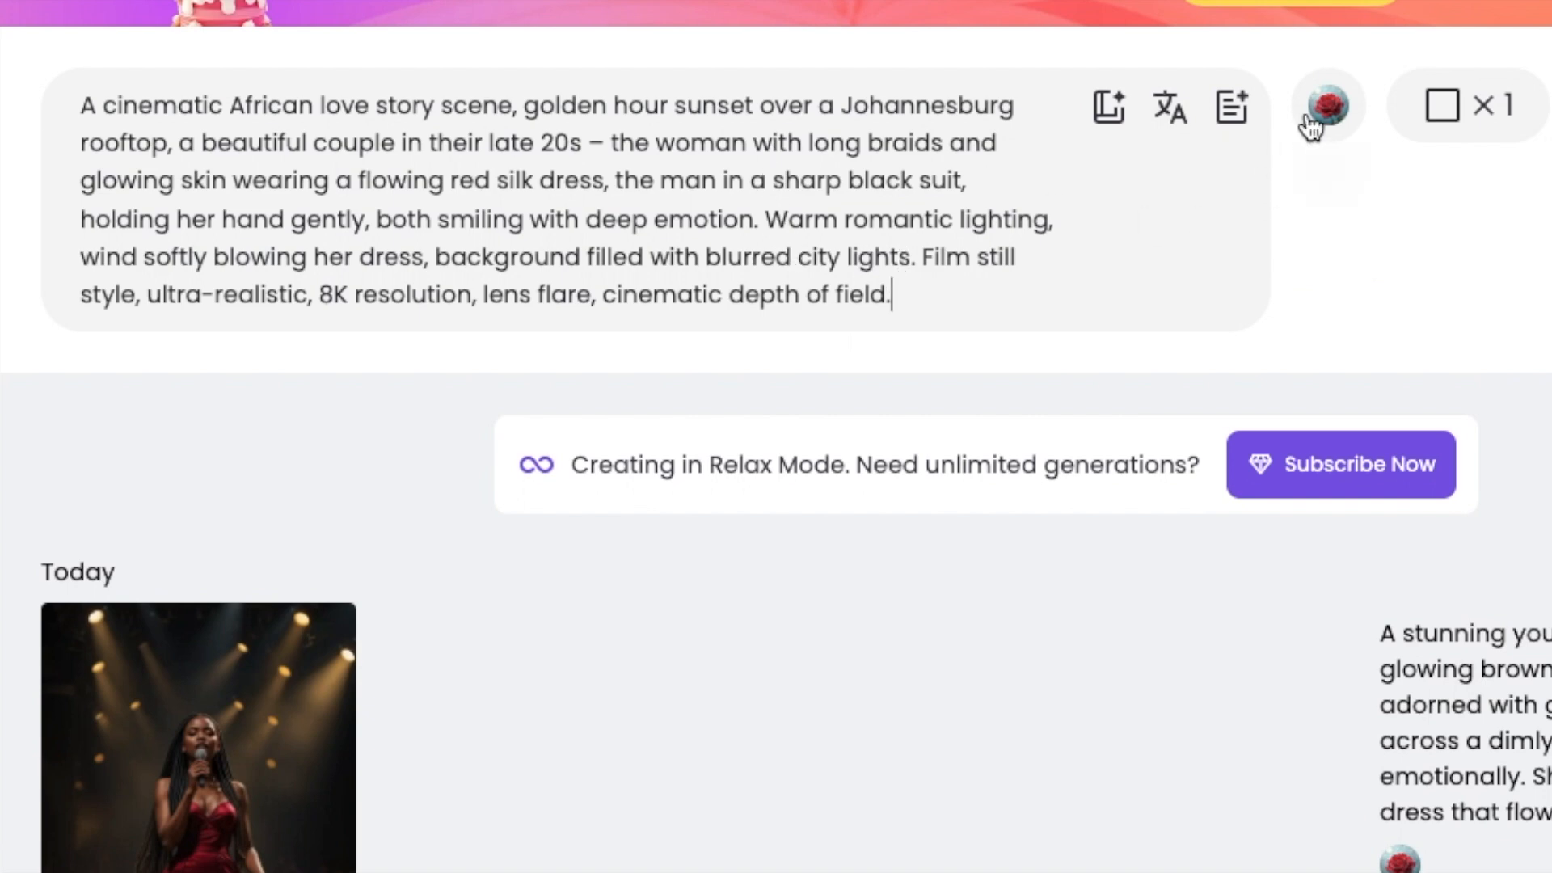
Bring up the image model selector with the love story prompt in place
left_click(1329, 106)
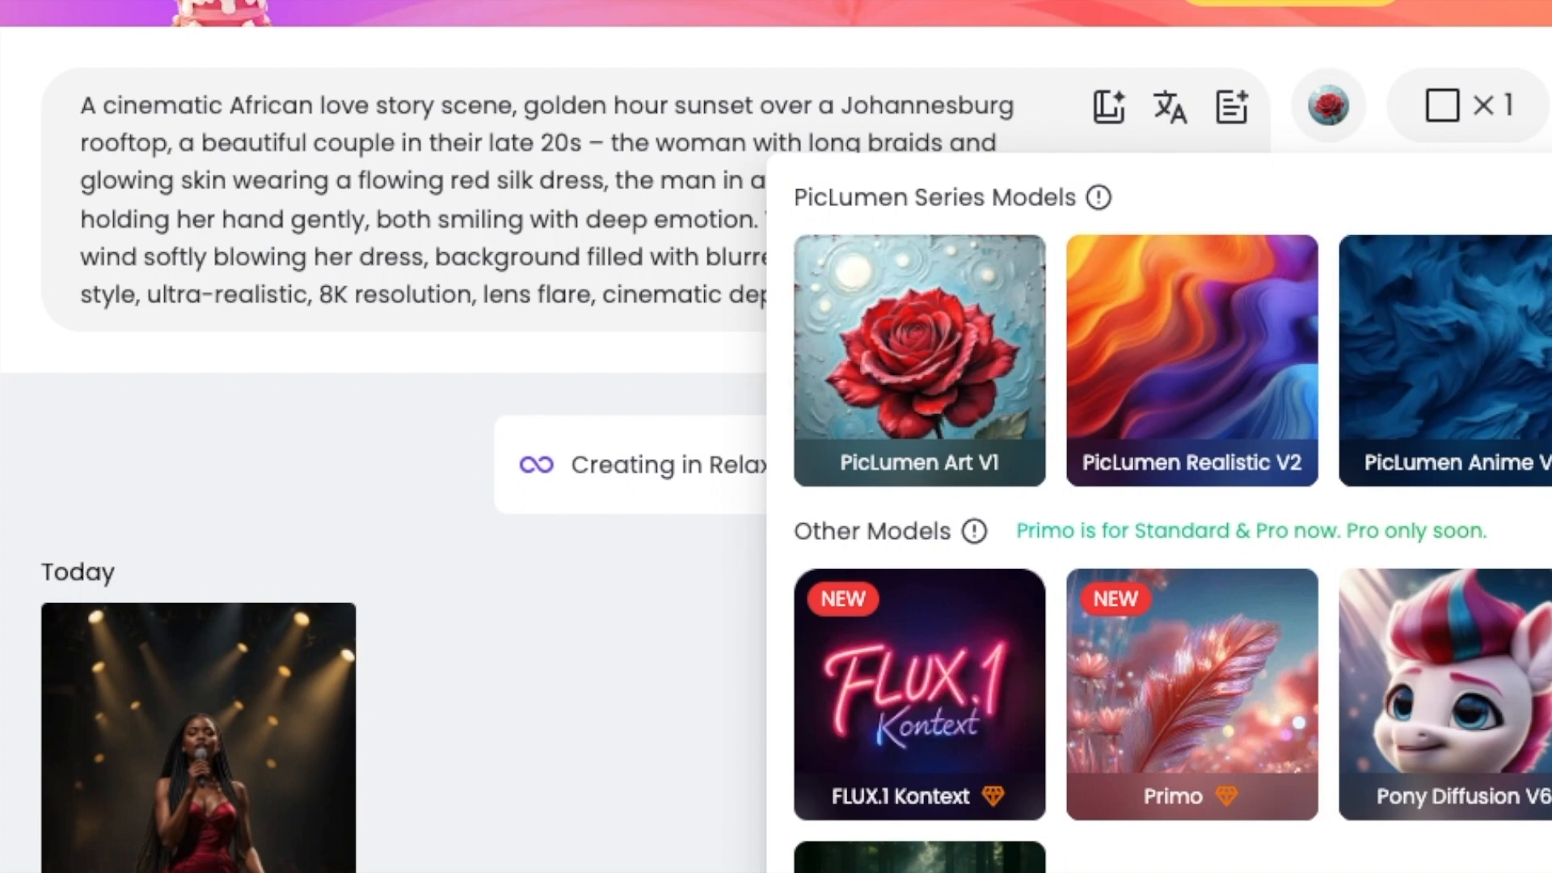
mouse_move(1096, 816)
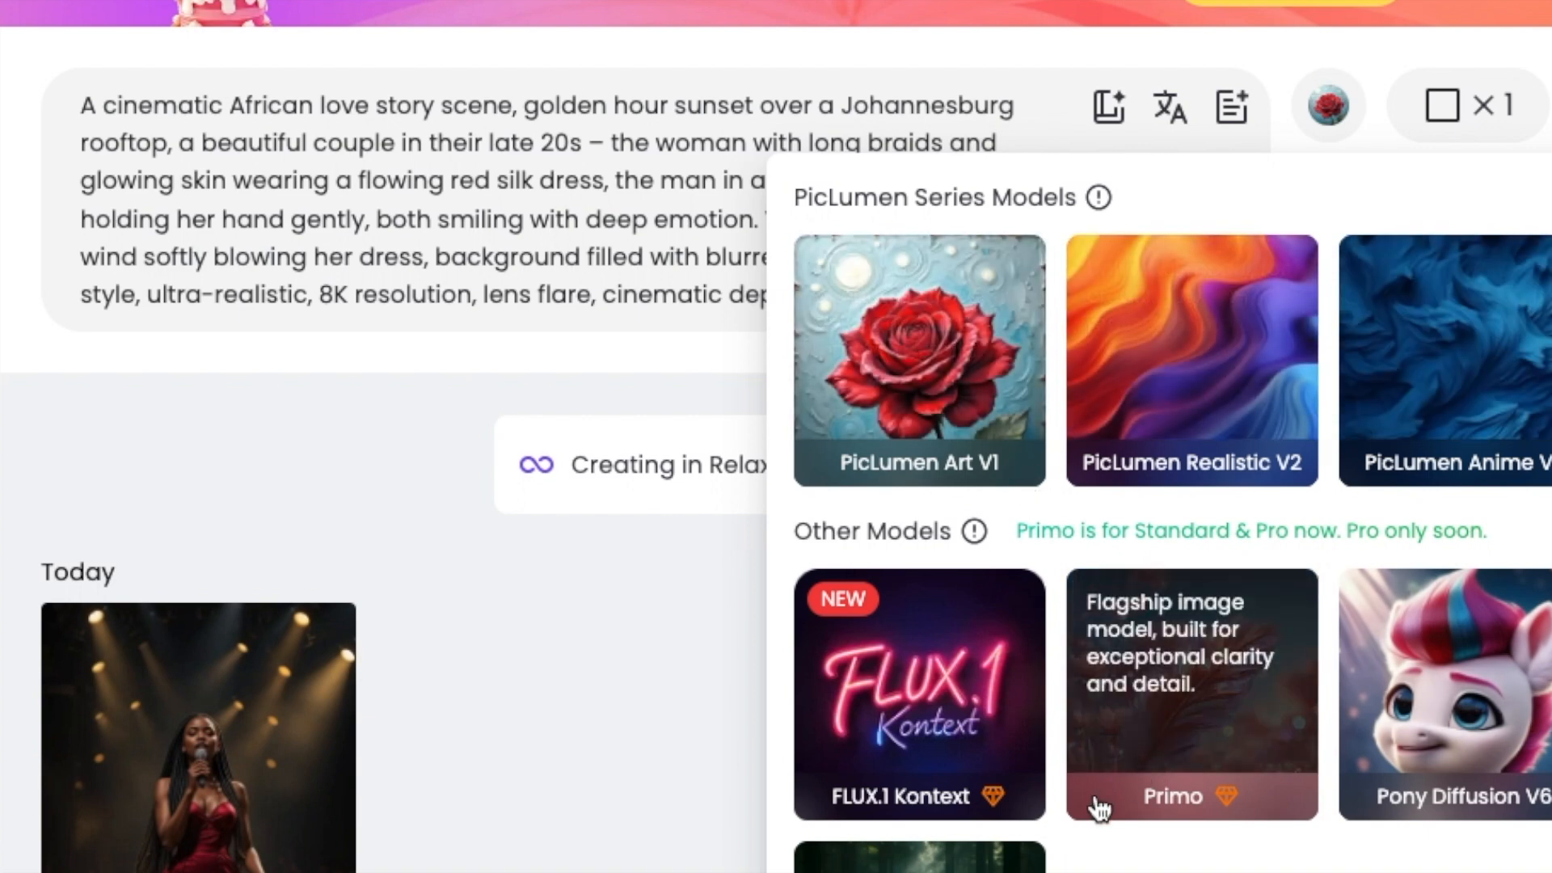
mouse_move(1088, 819)
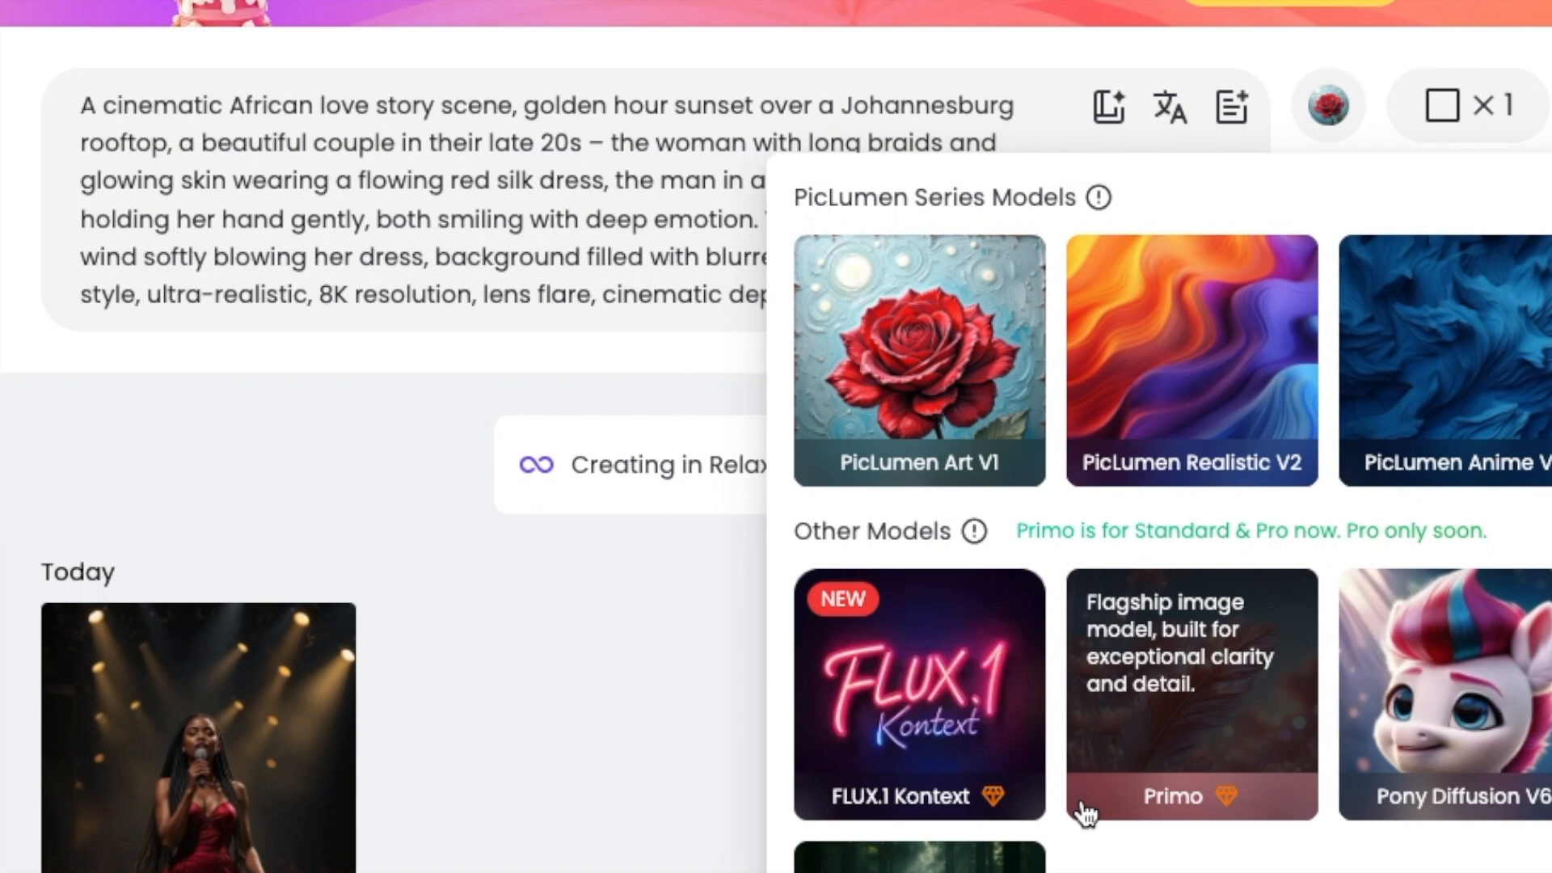
mouse_move(930, 421)
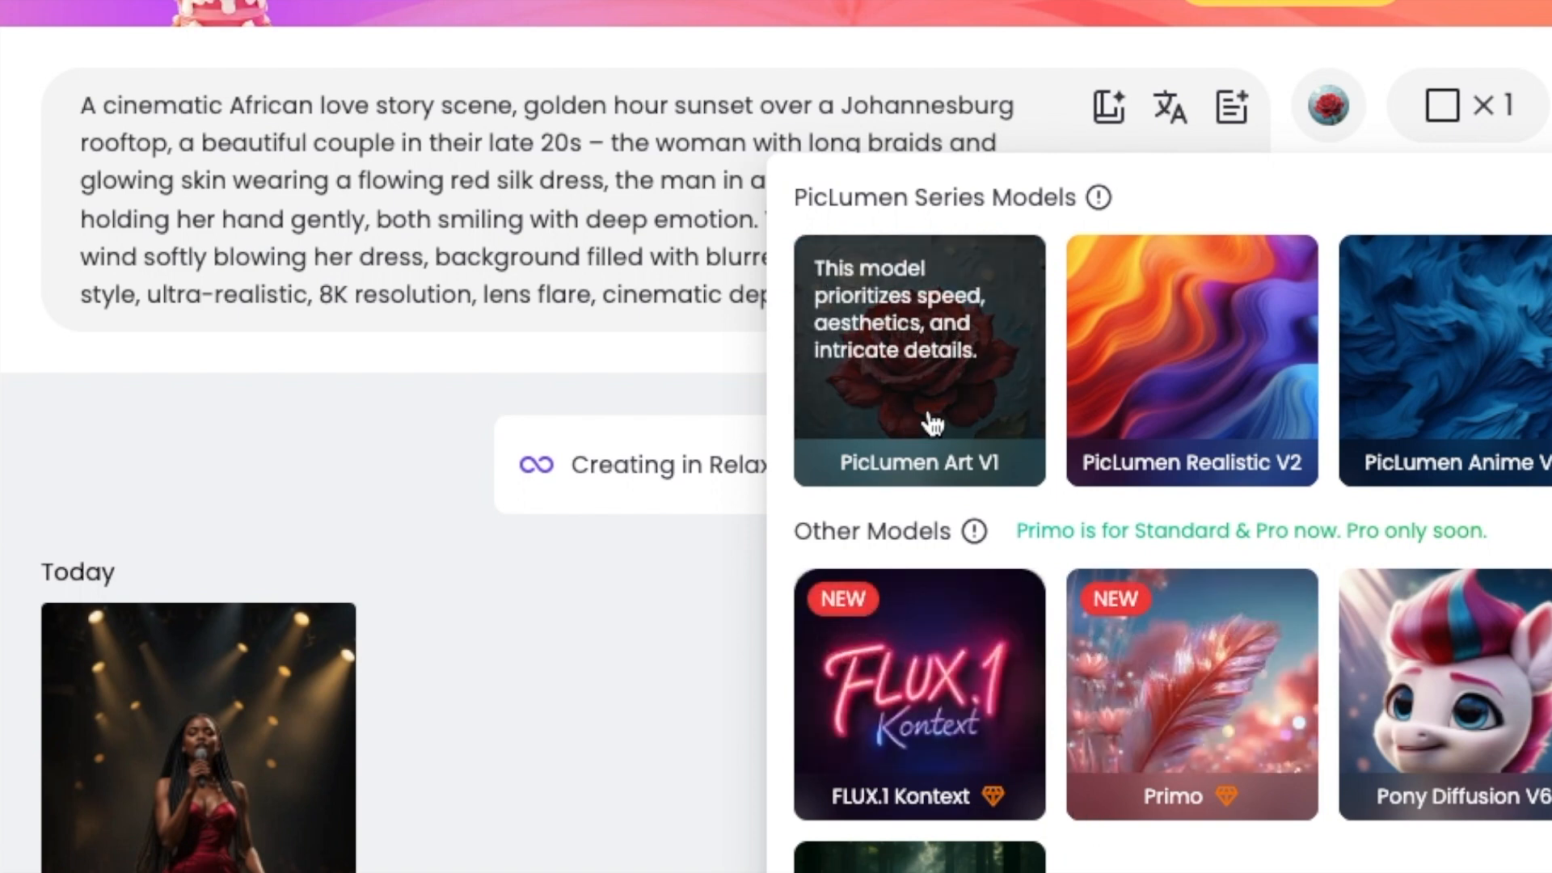
mouse_move(1008, 485)
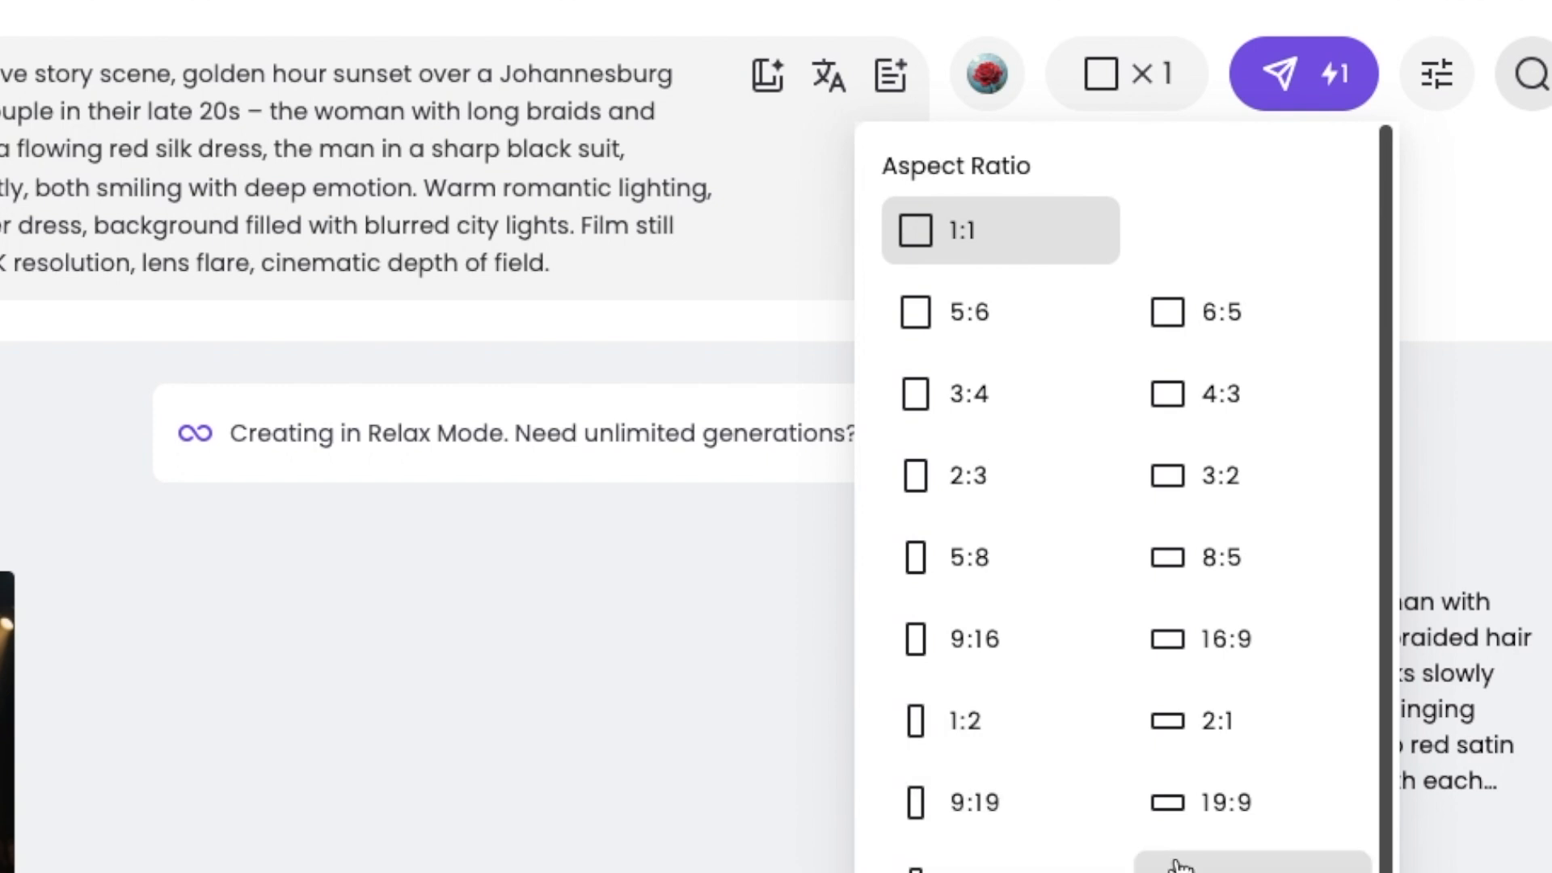
mouse_move(963, 298)
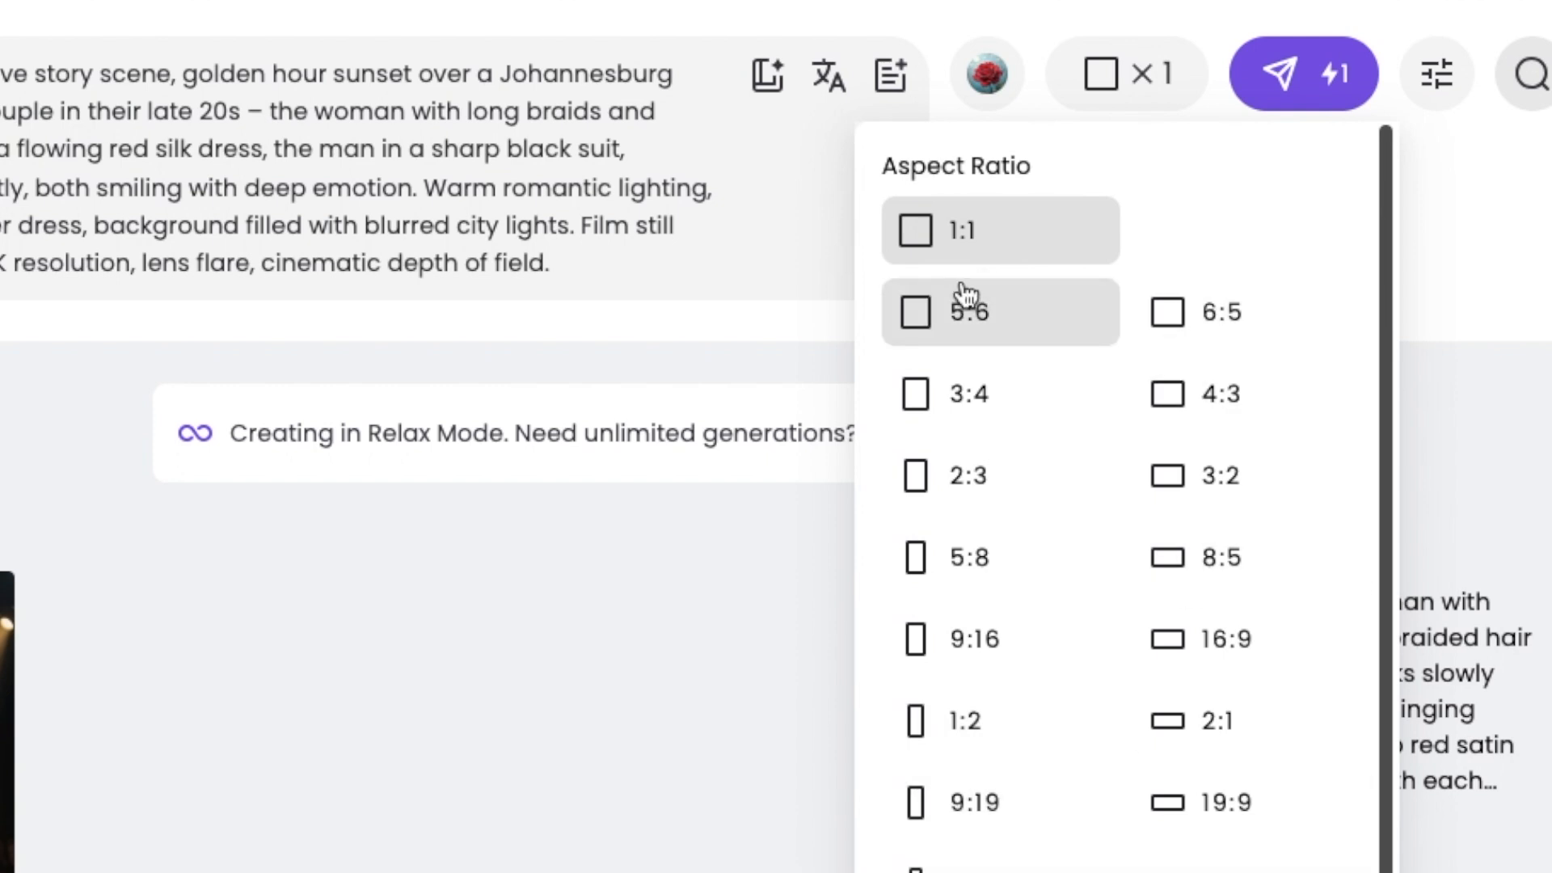
mouse_move(943, 668)
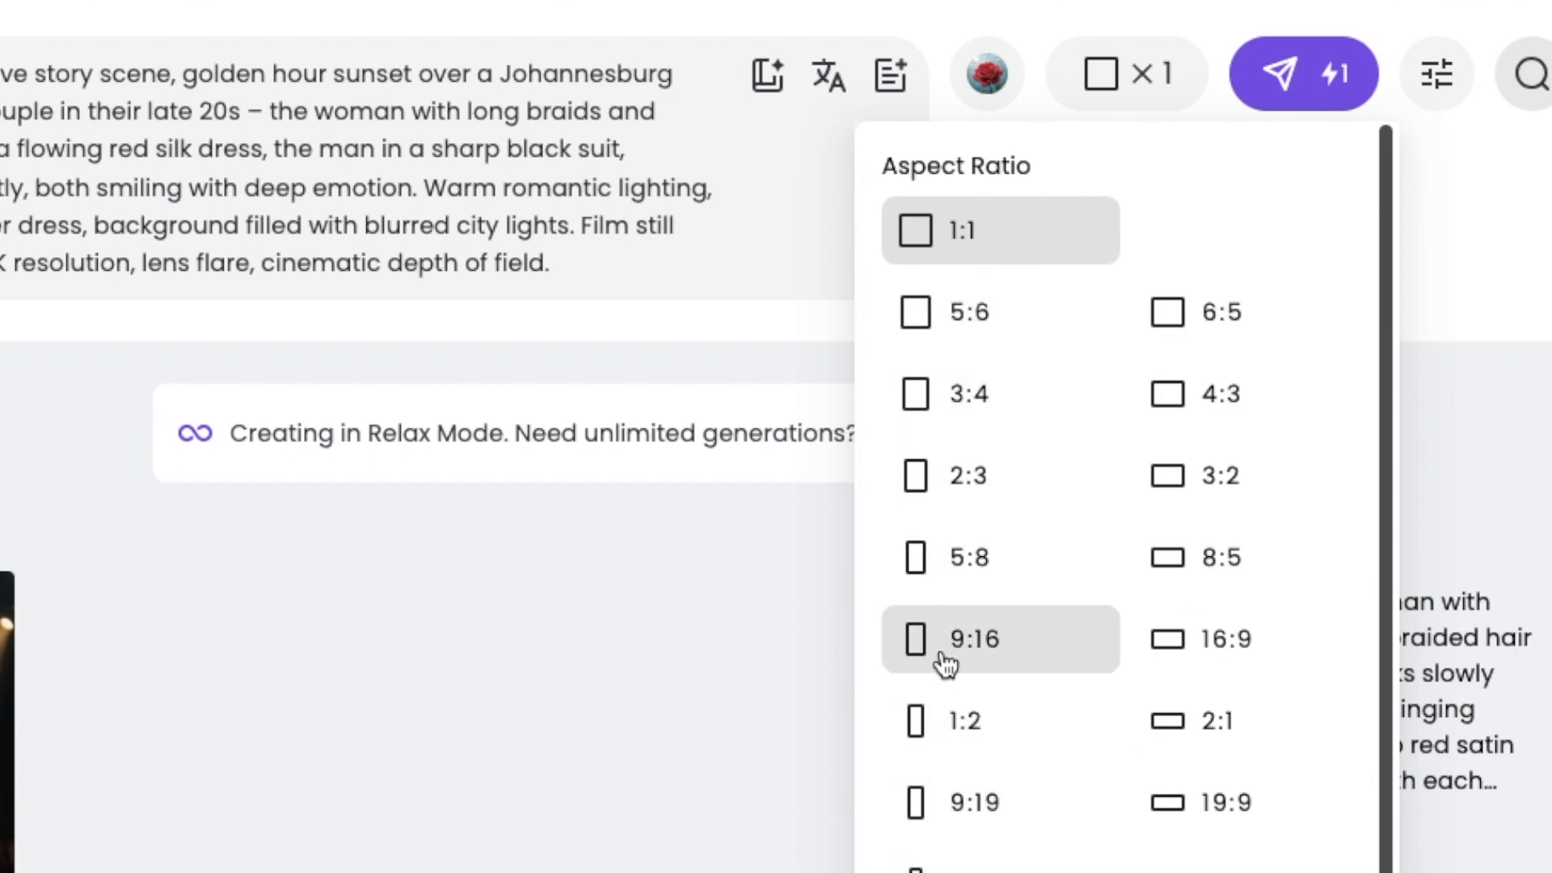
Choose the 9:16 portrait aspect ratio for the love story image
left_click(973, 650)
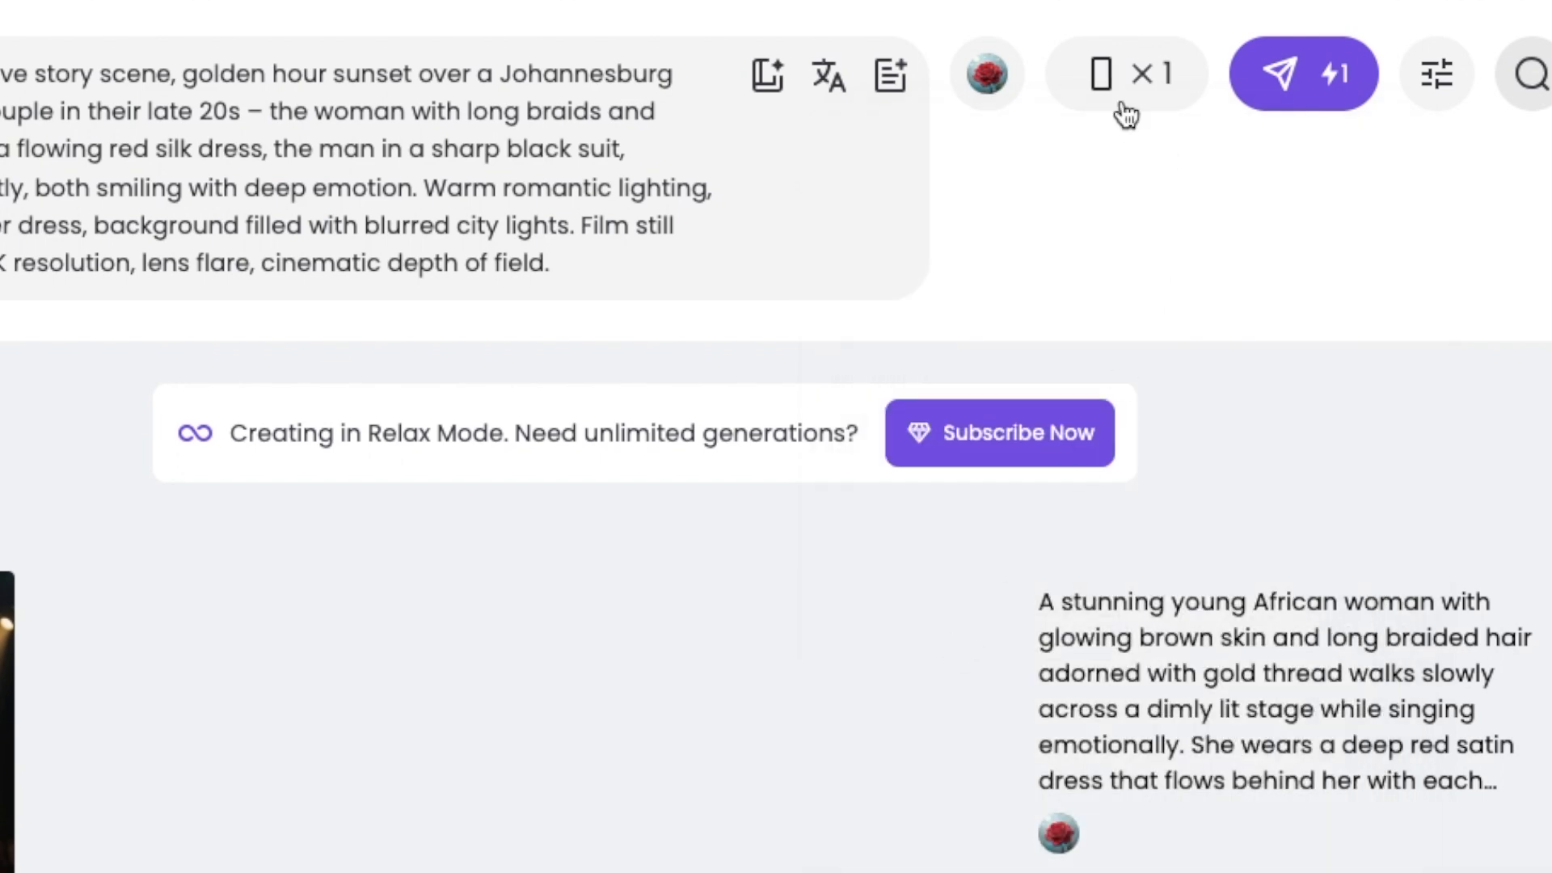
left_click(1117, 73)
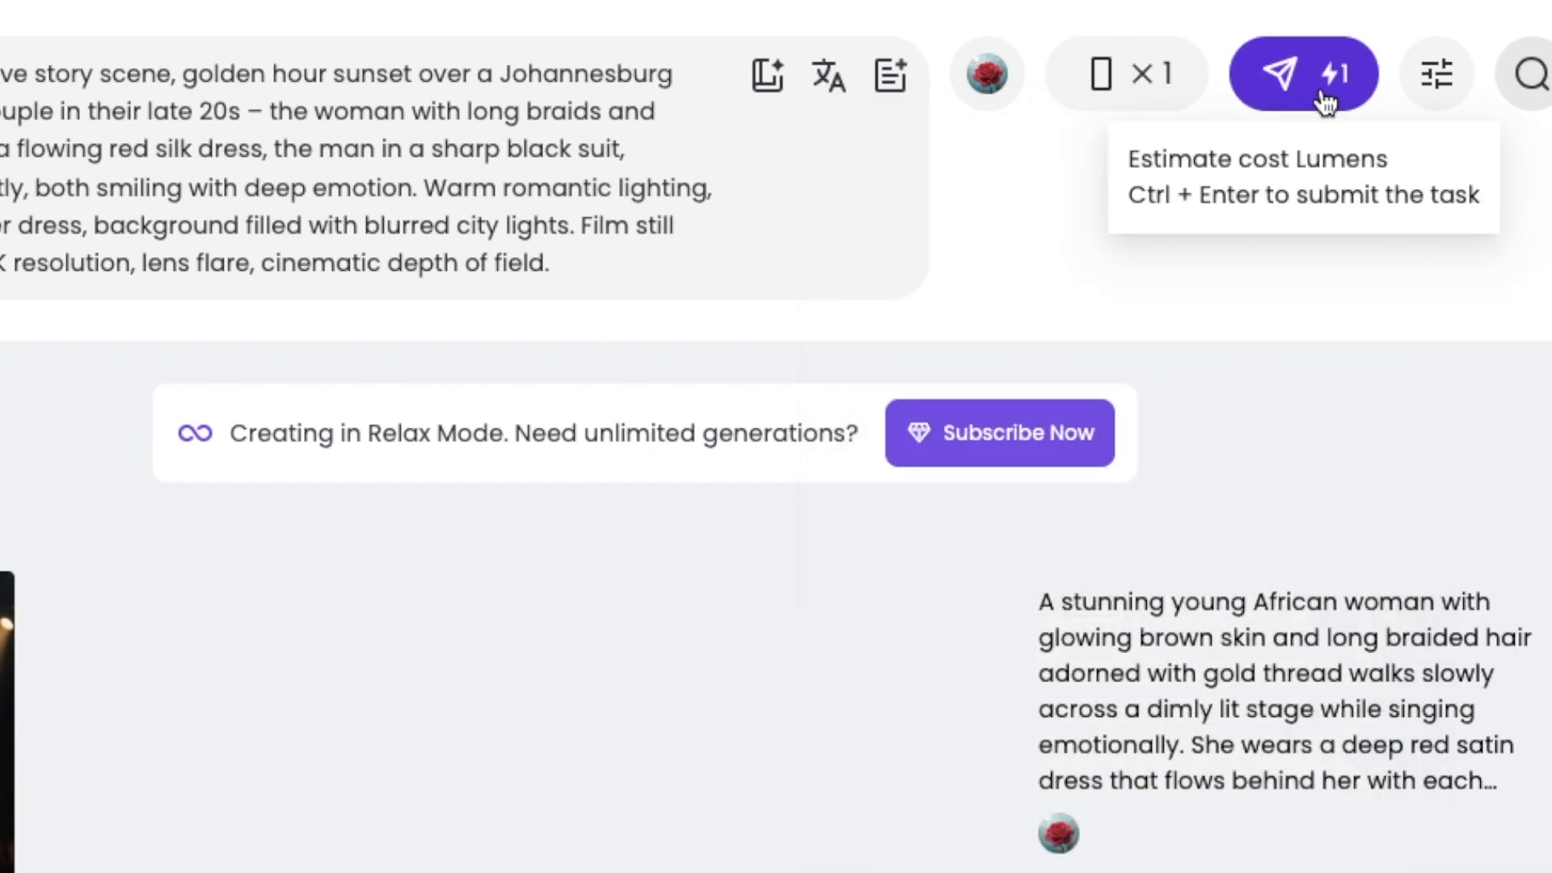
mouse_move(1267, 92)
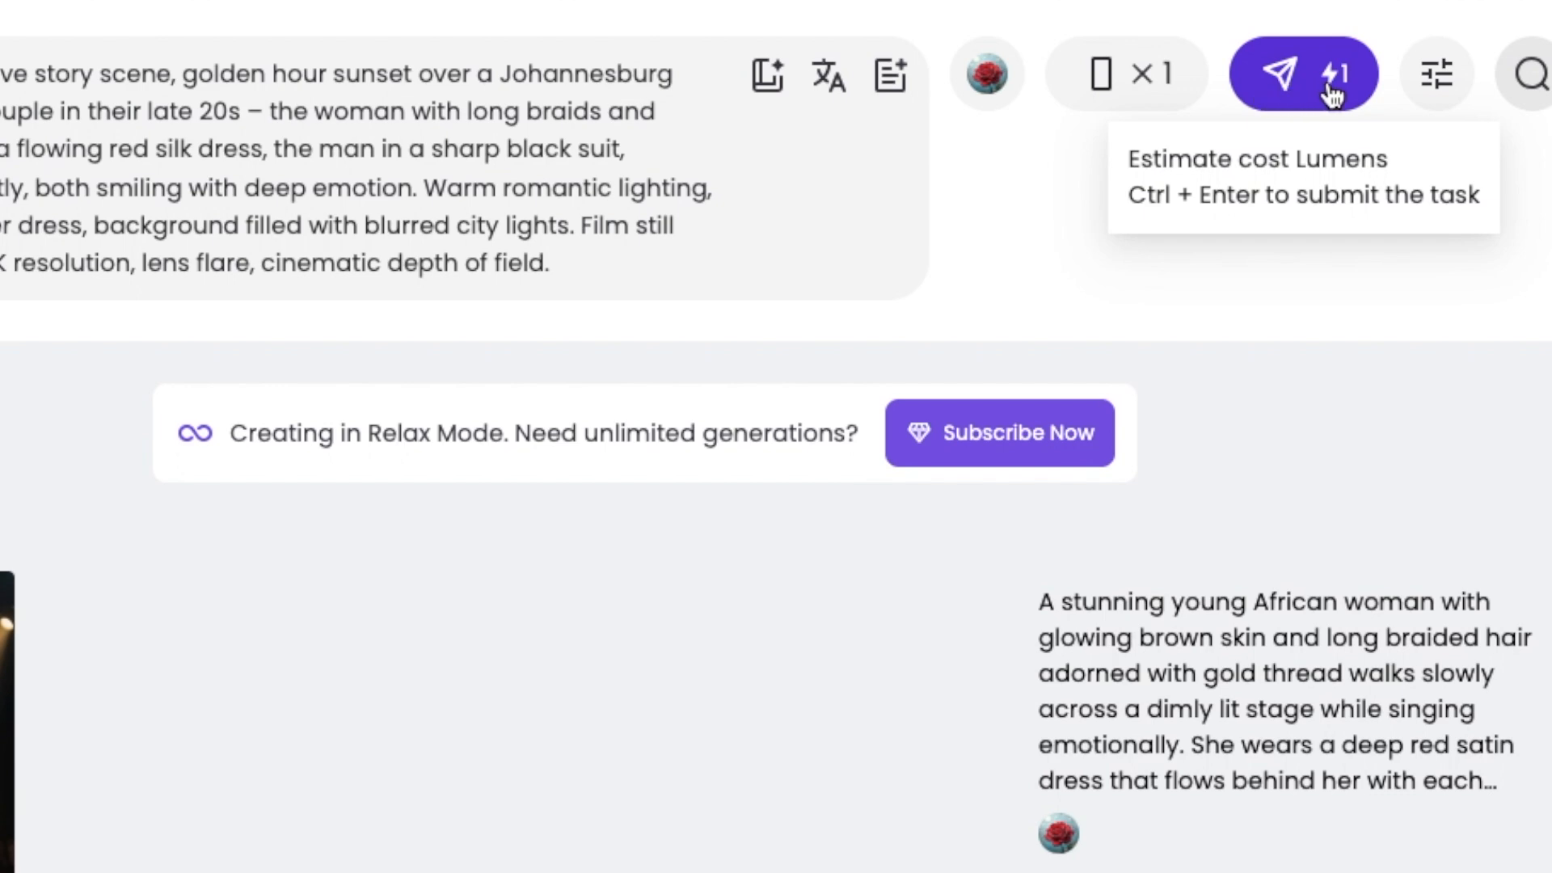
mouse_move(1332, 111)
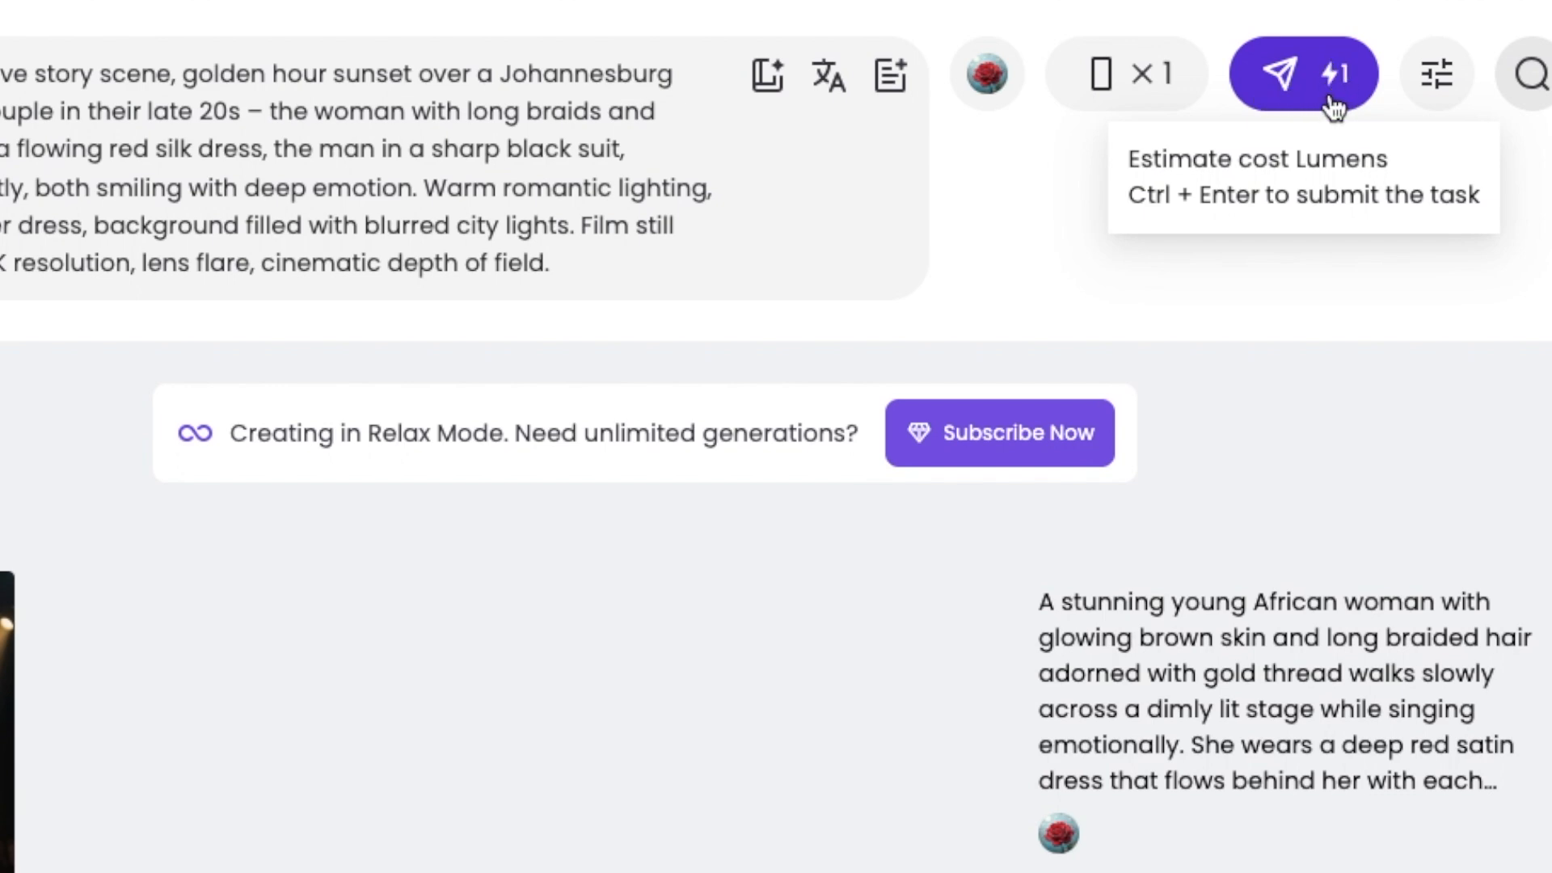
mouse_move(1316, 89)
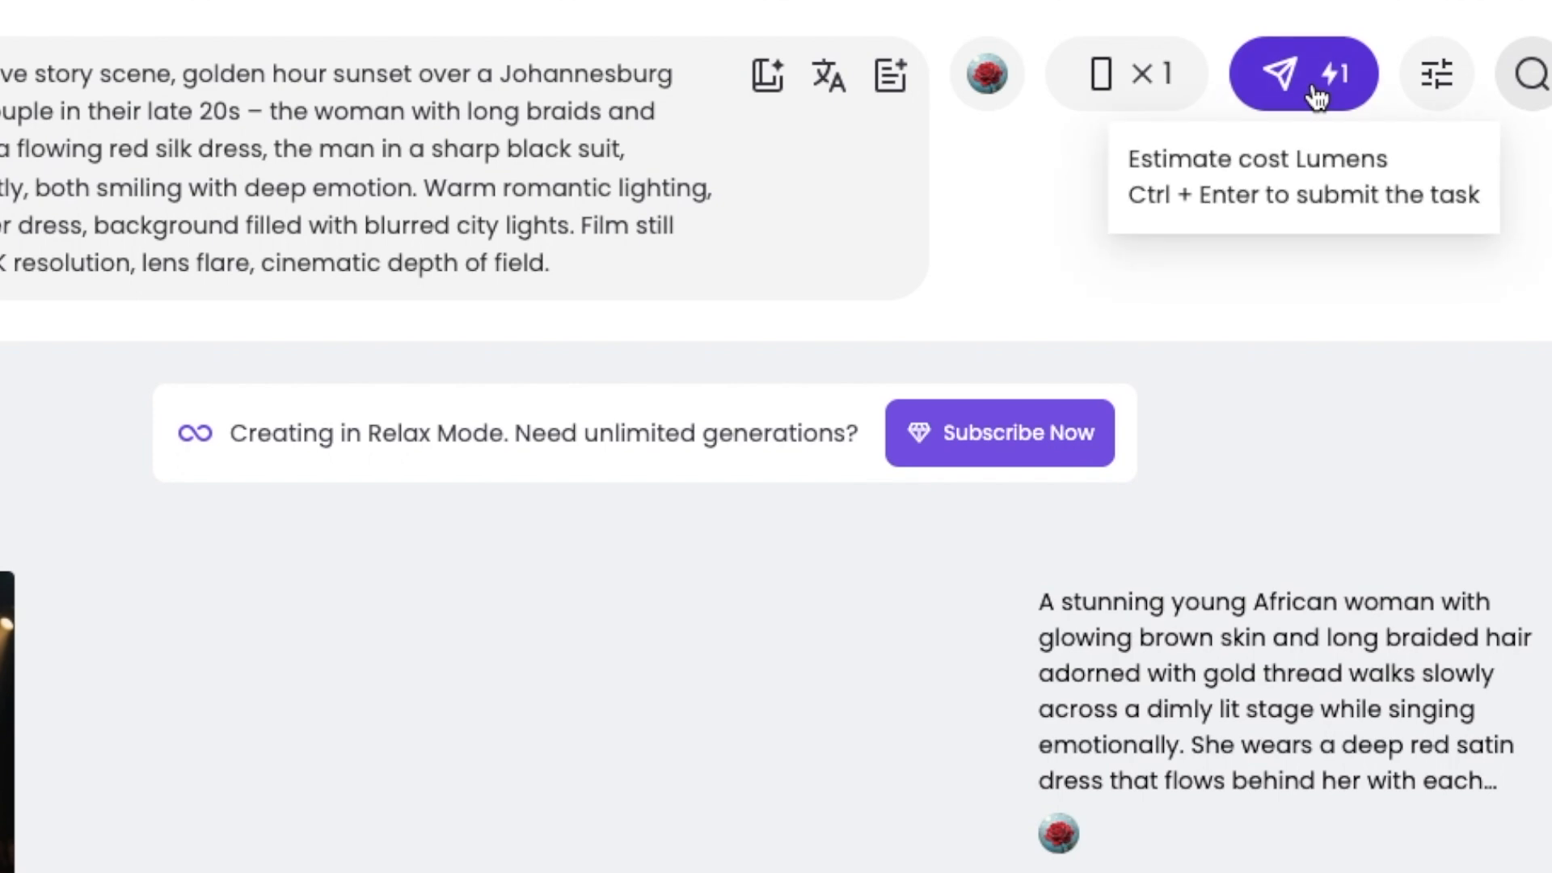
mouse_move(1311, 113)
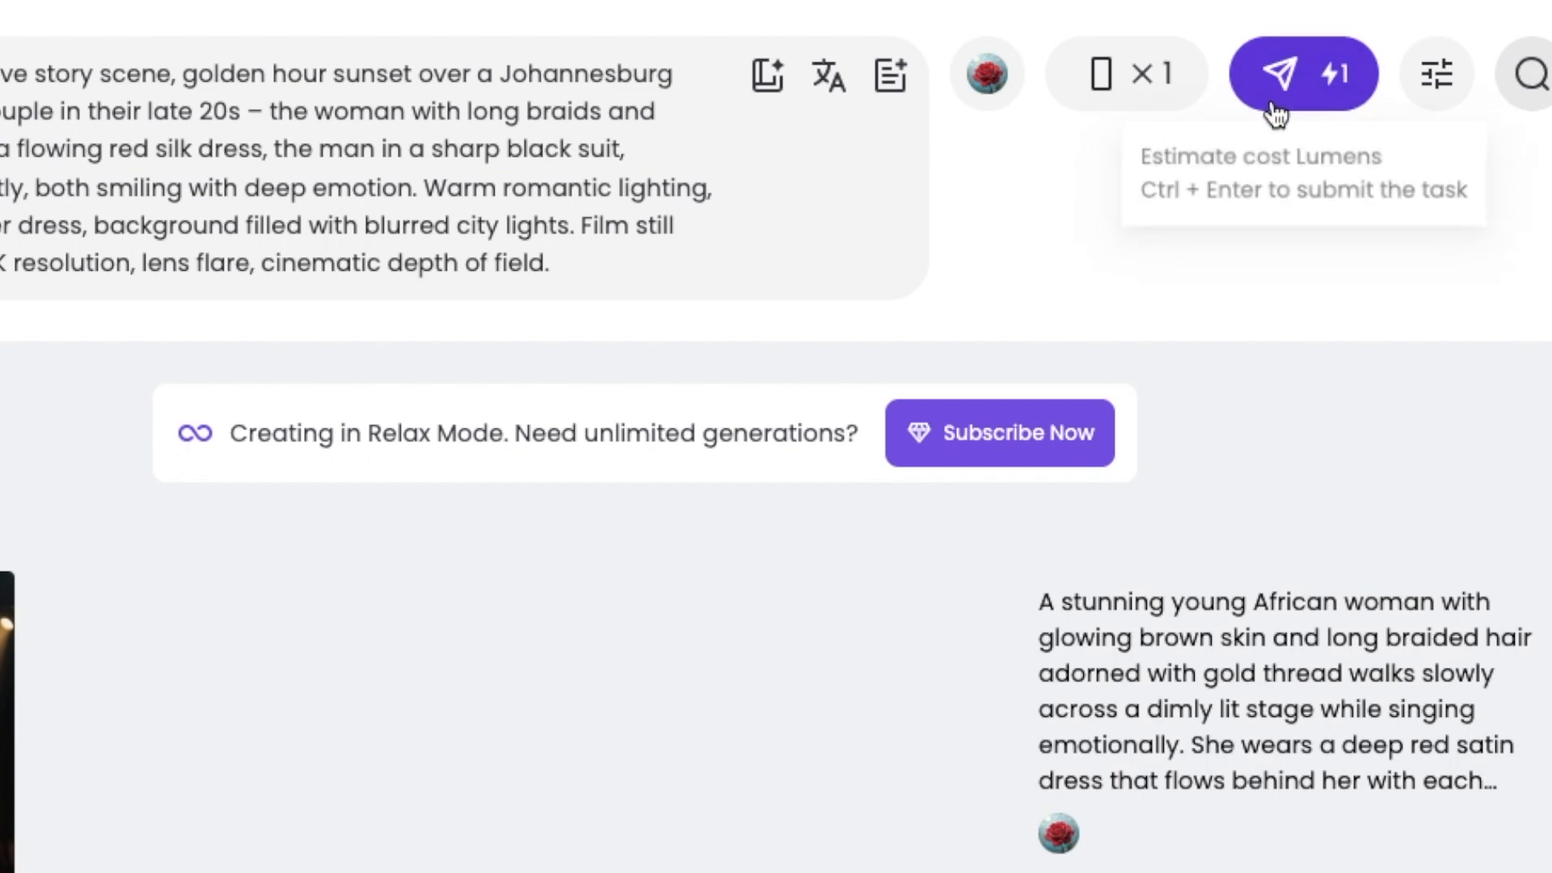
mouse_move(1058, 380)
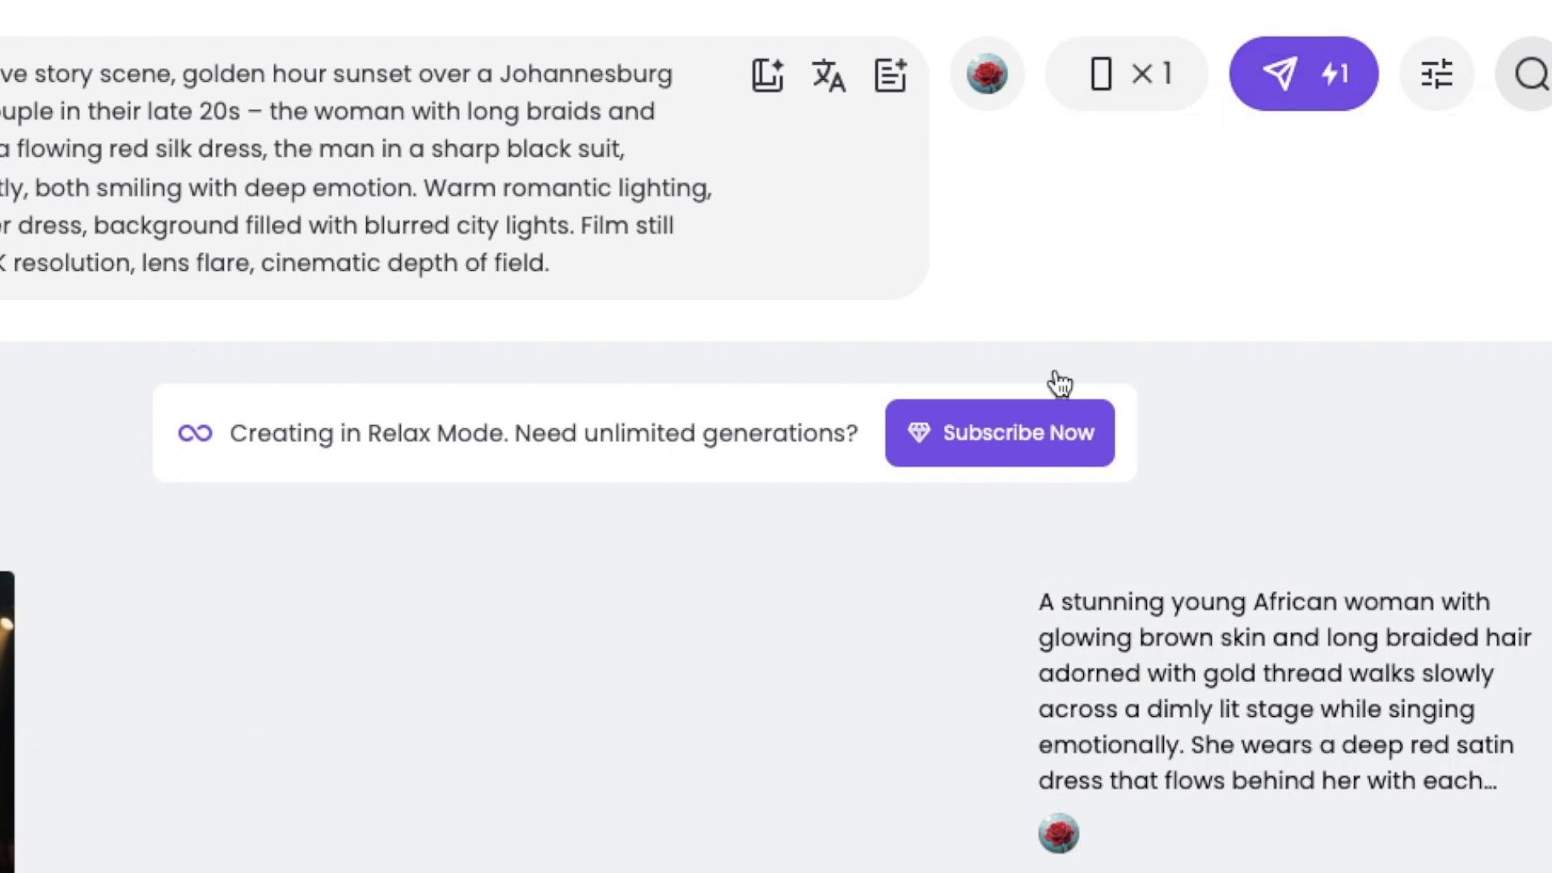
Show the advanced generation settings (guidance scale 1, 6 steps, negative prompt)
left_click(1439, 74)
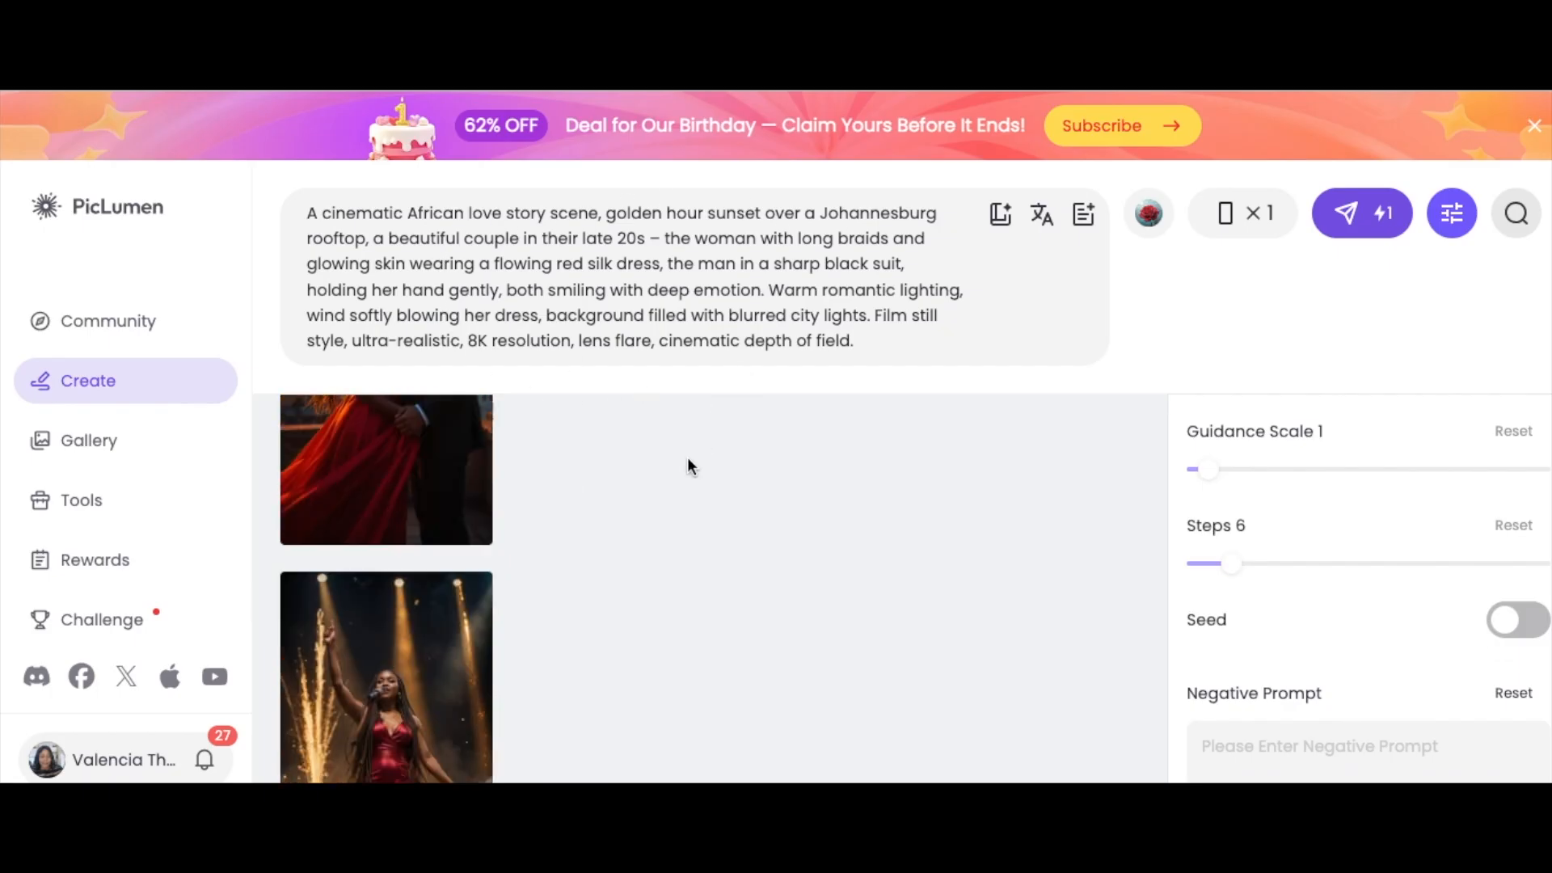
scroll("down", 3)
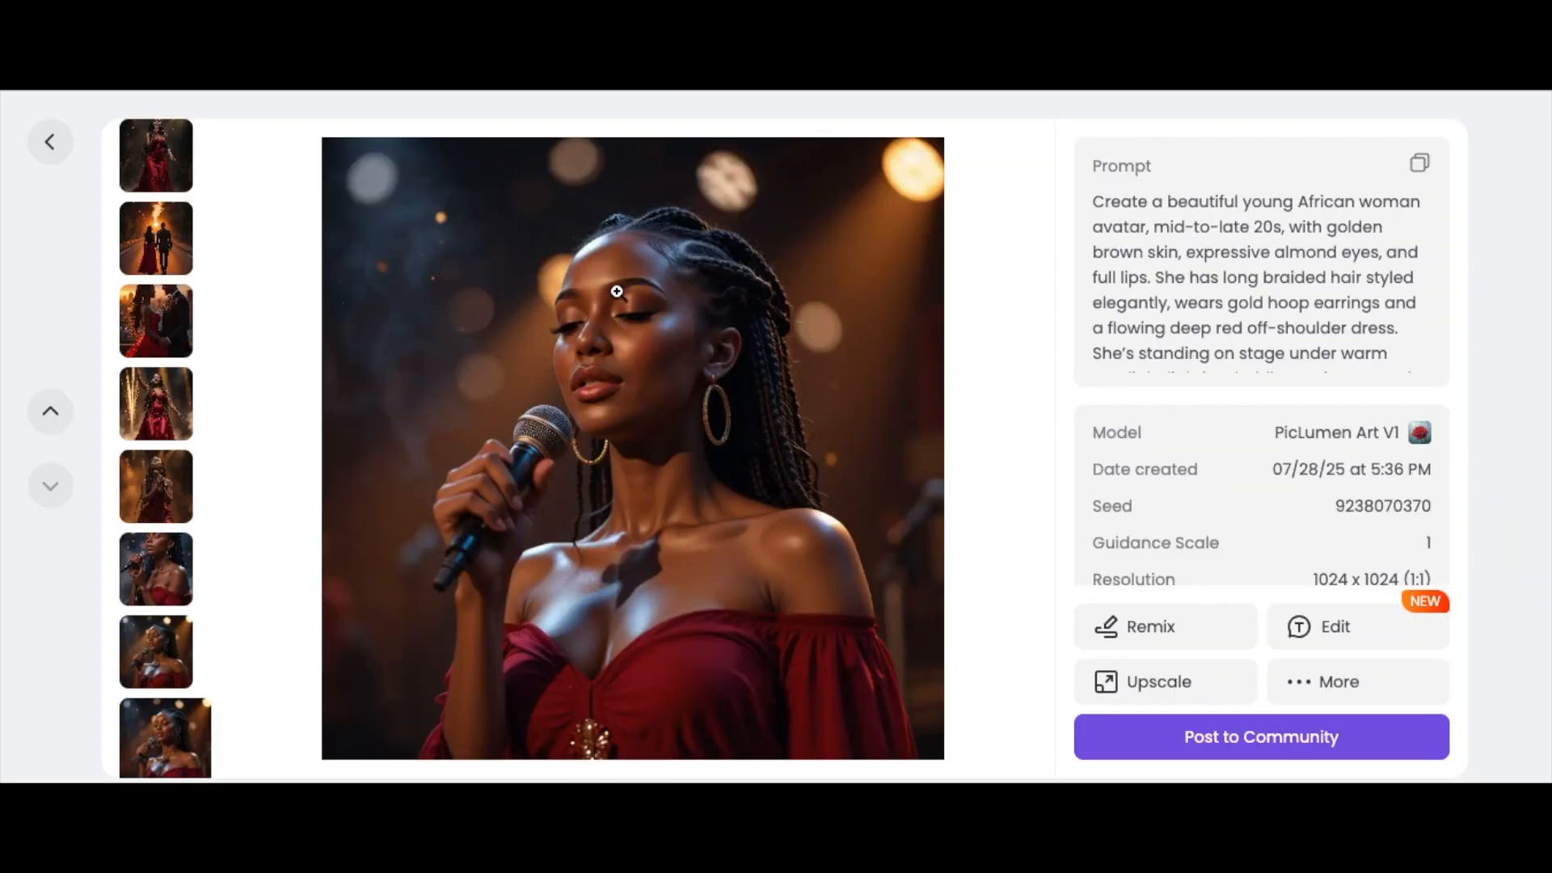
mouse_move(478, 430)
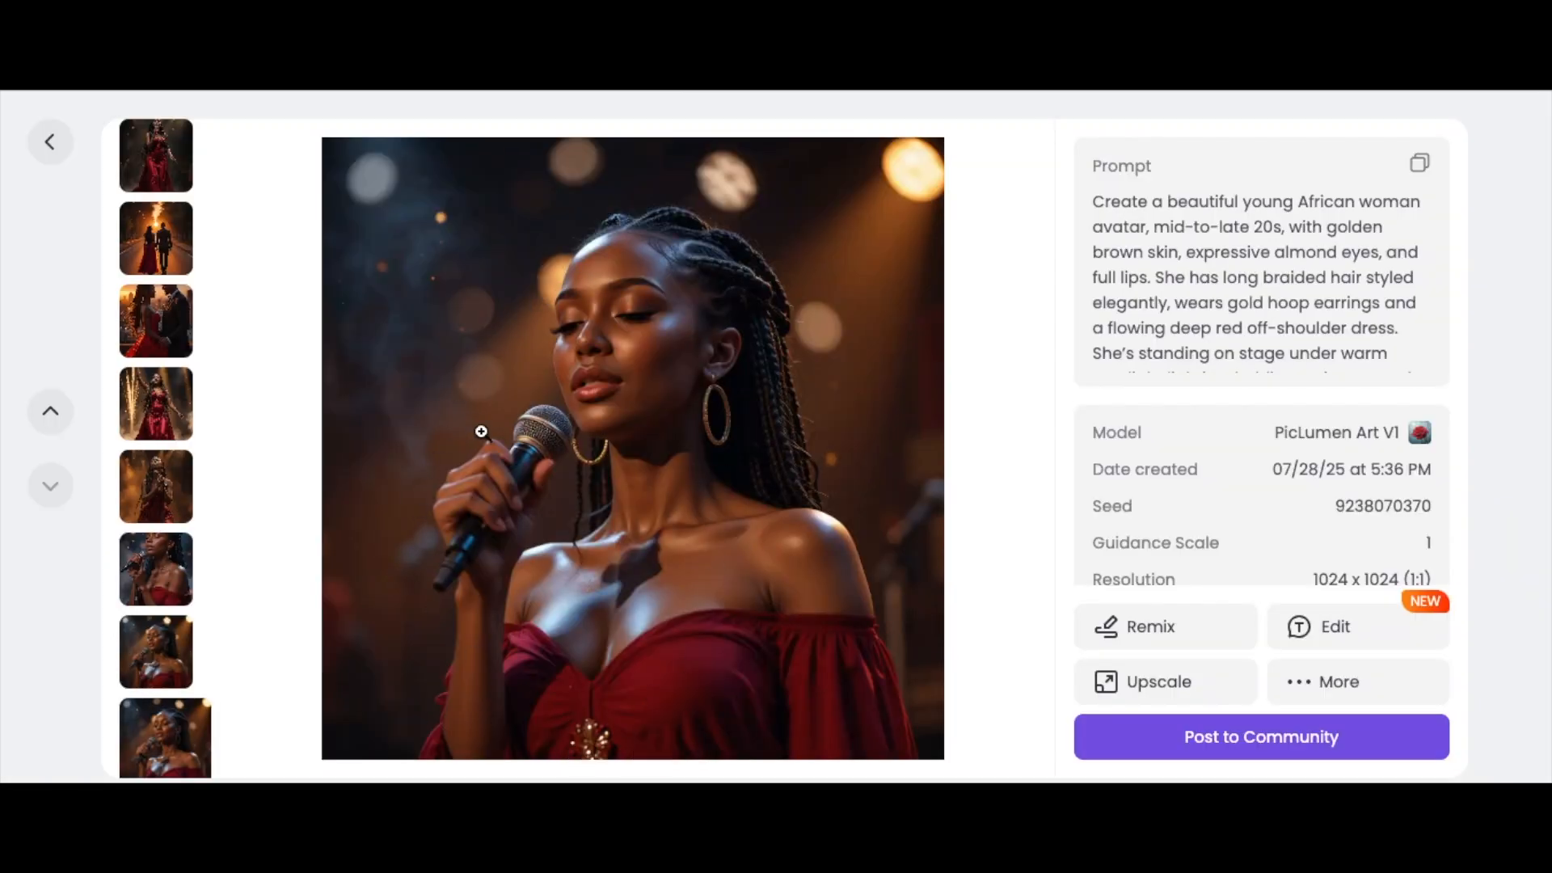
scroll("down", 3)
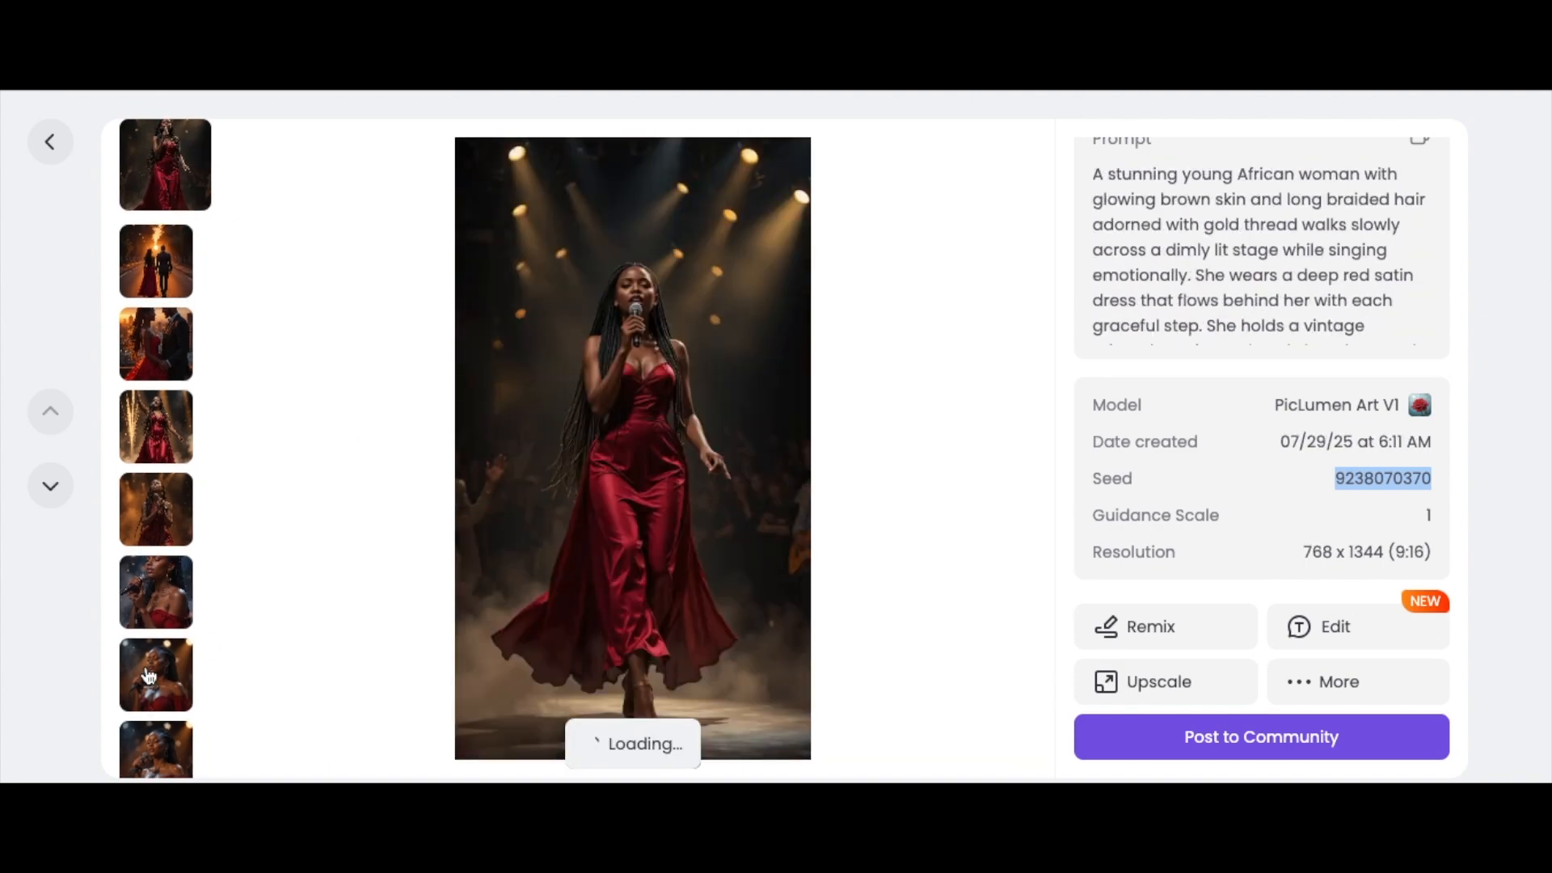
left_click(158, 326)
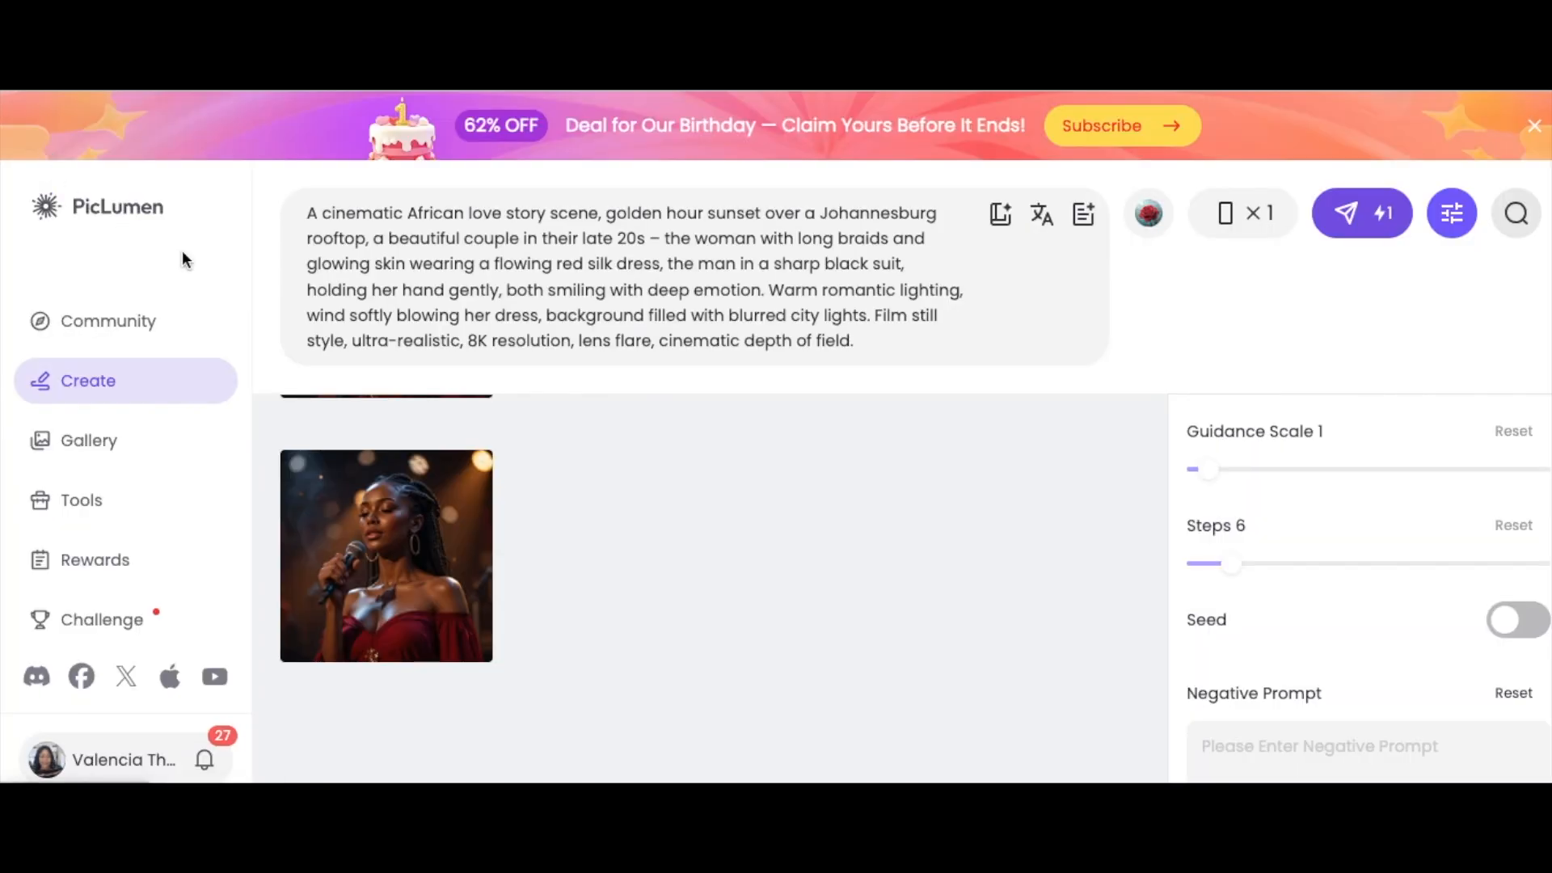
mouse_move(1406, 220)
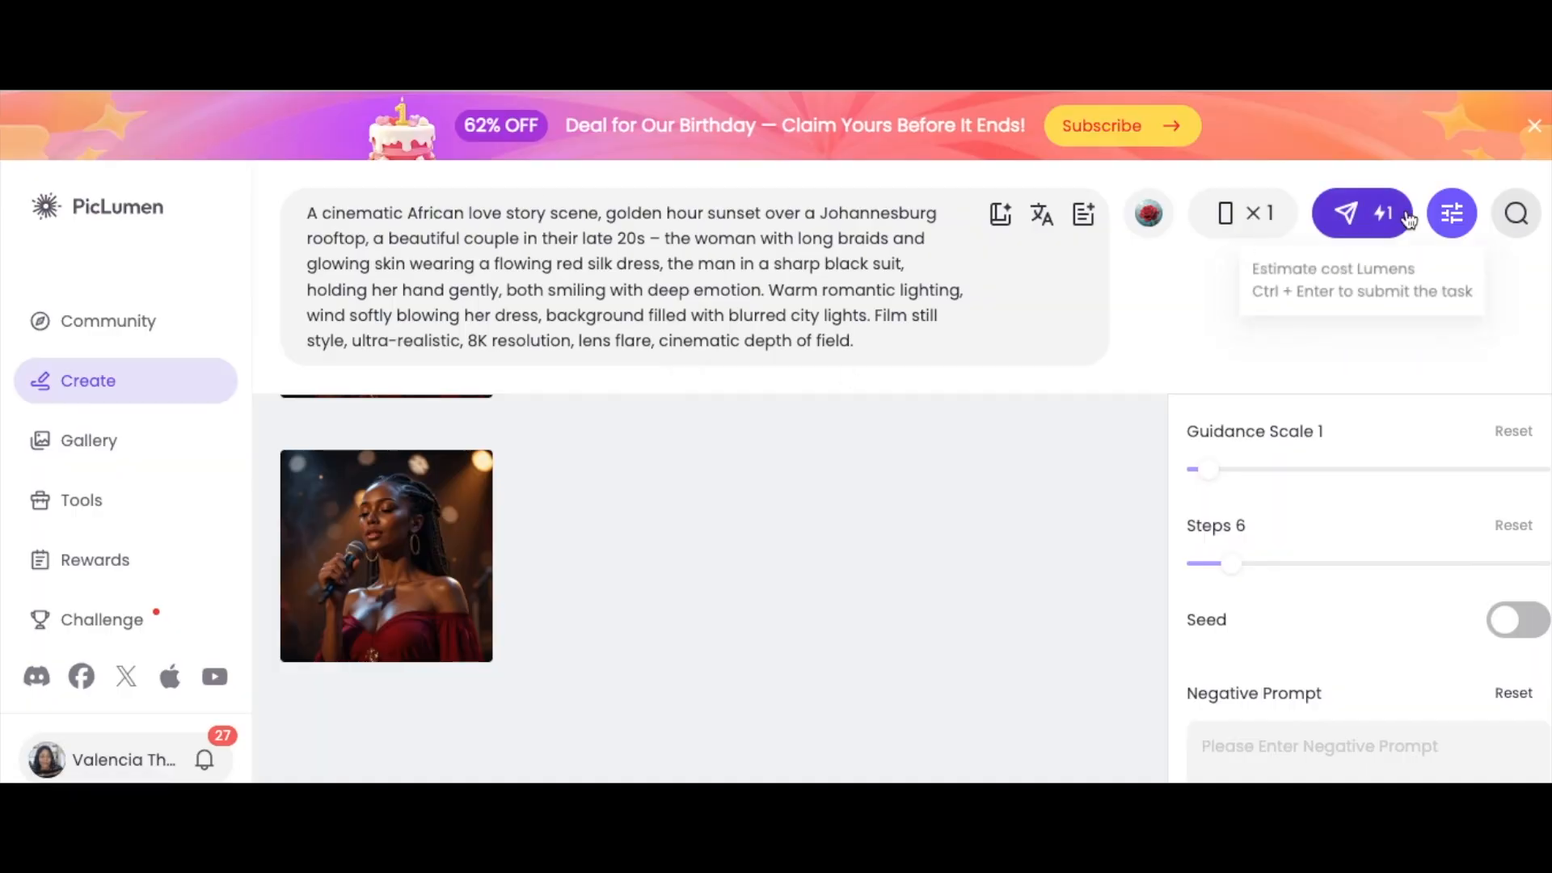
Enable a fixed seed in the advanced settings for the 9:16 singer-in-red generation
scroll("down", 3)
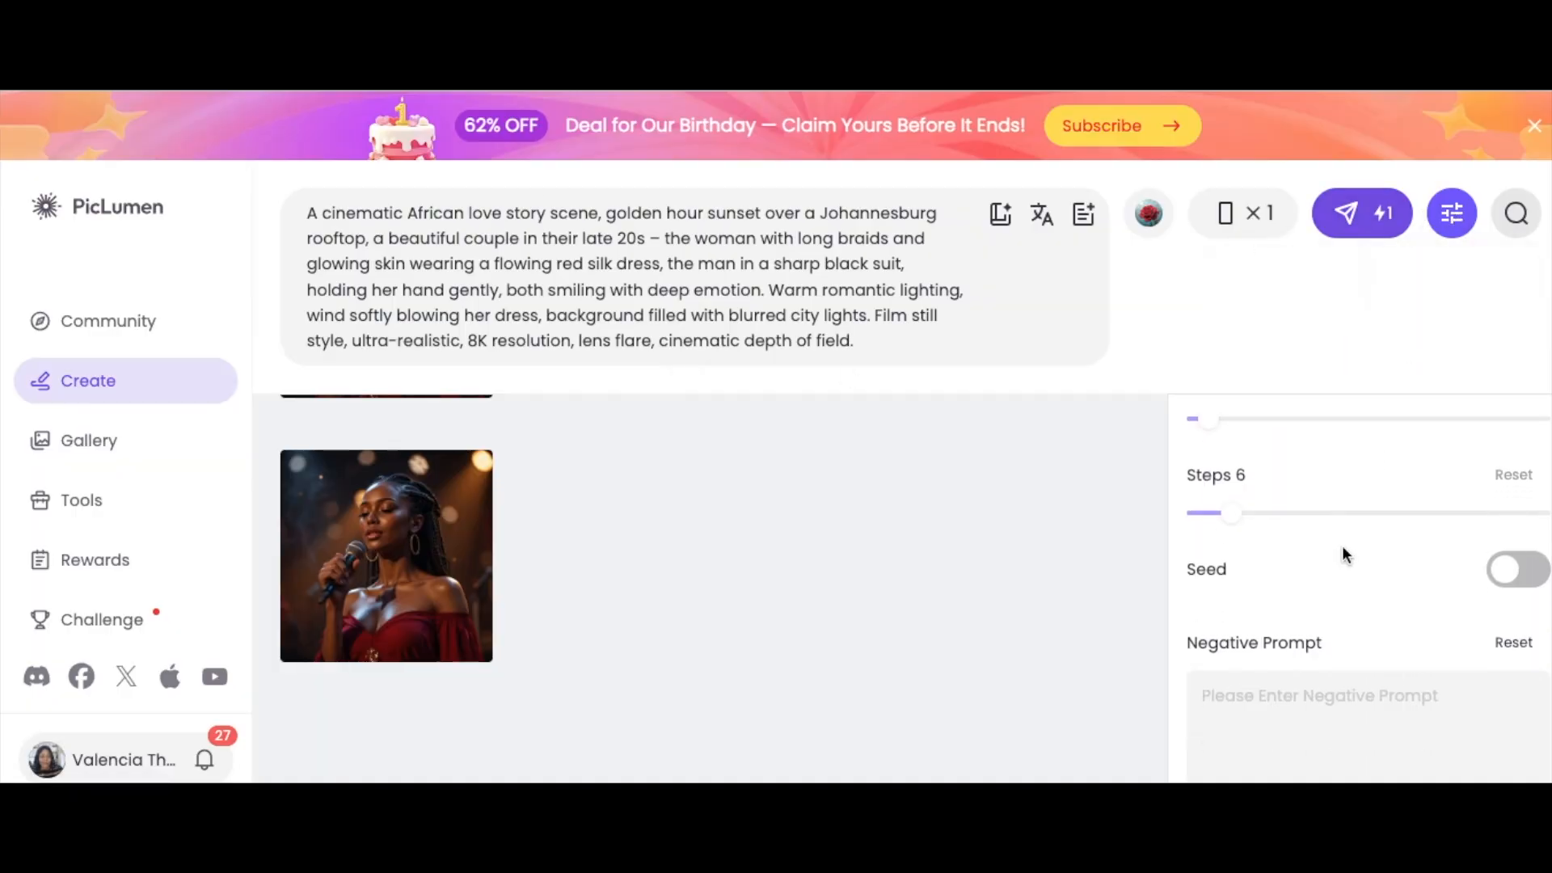
left_click(1516, 567)
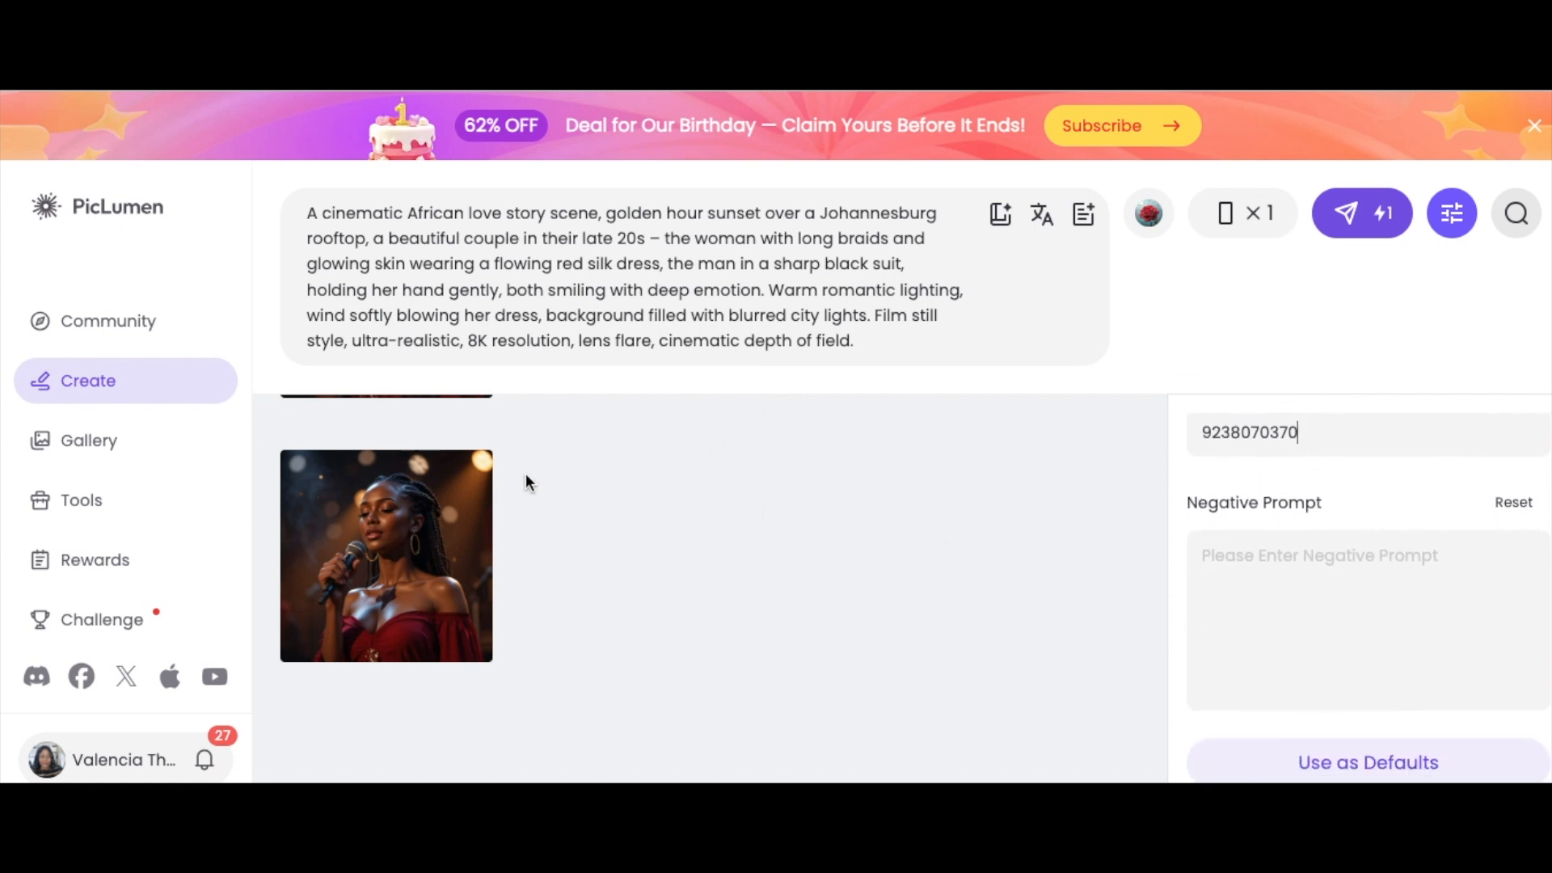
mouse_move(692, 498)
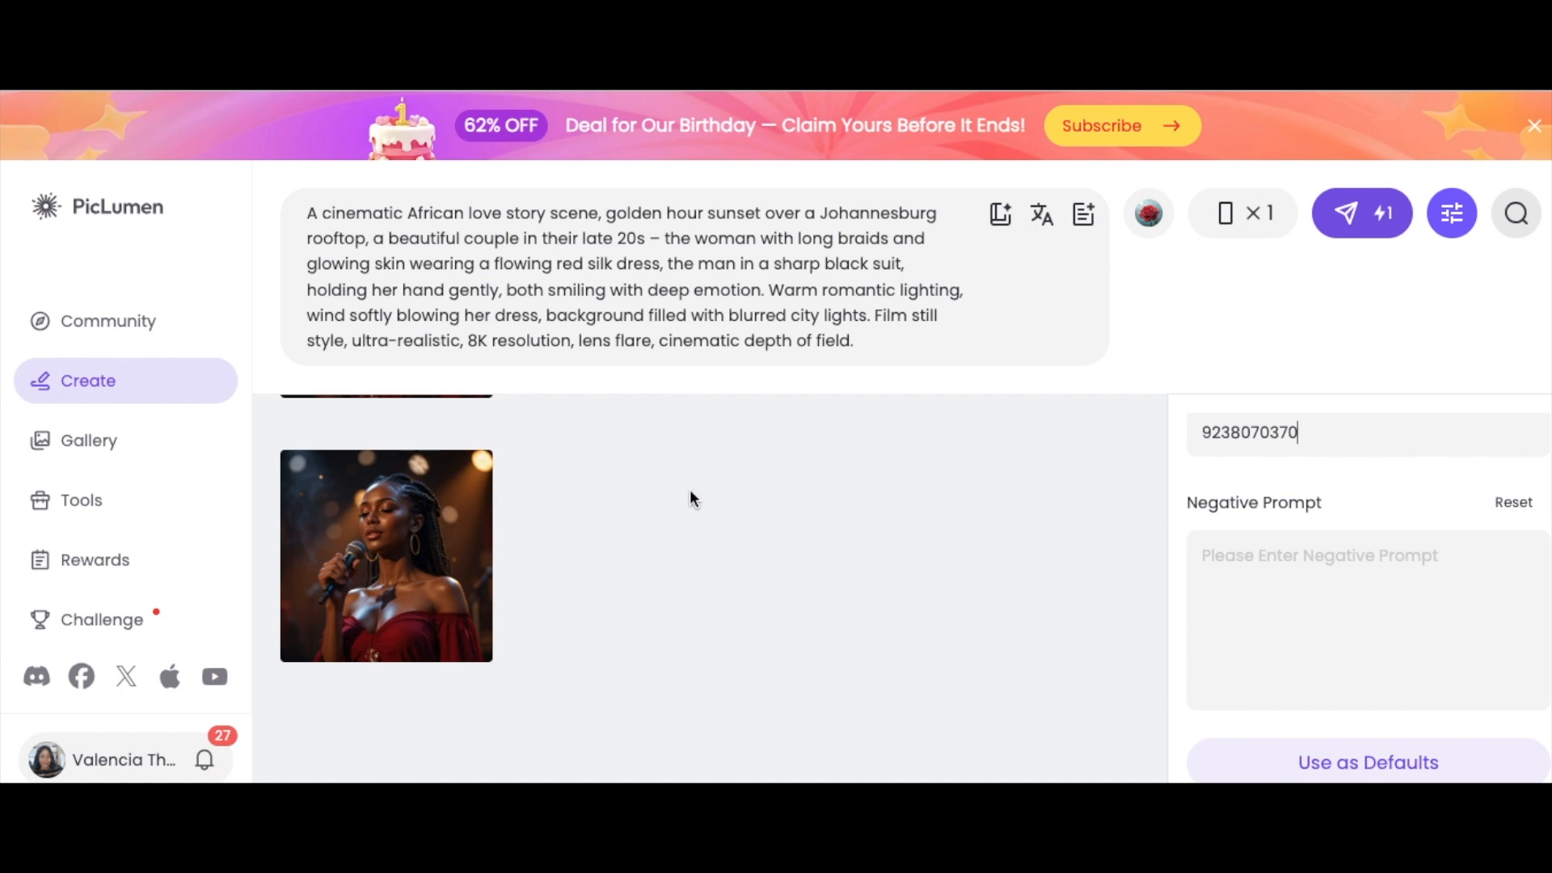
mouse_move(686, 569)
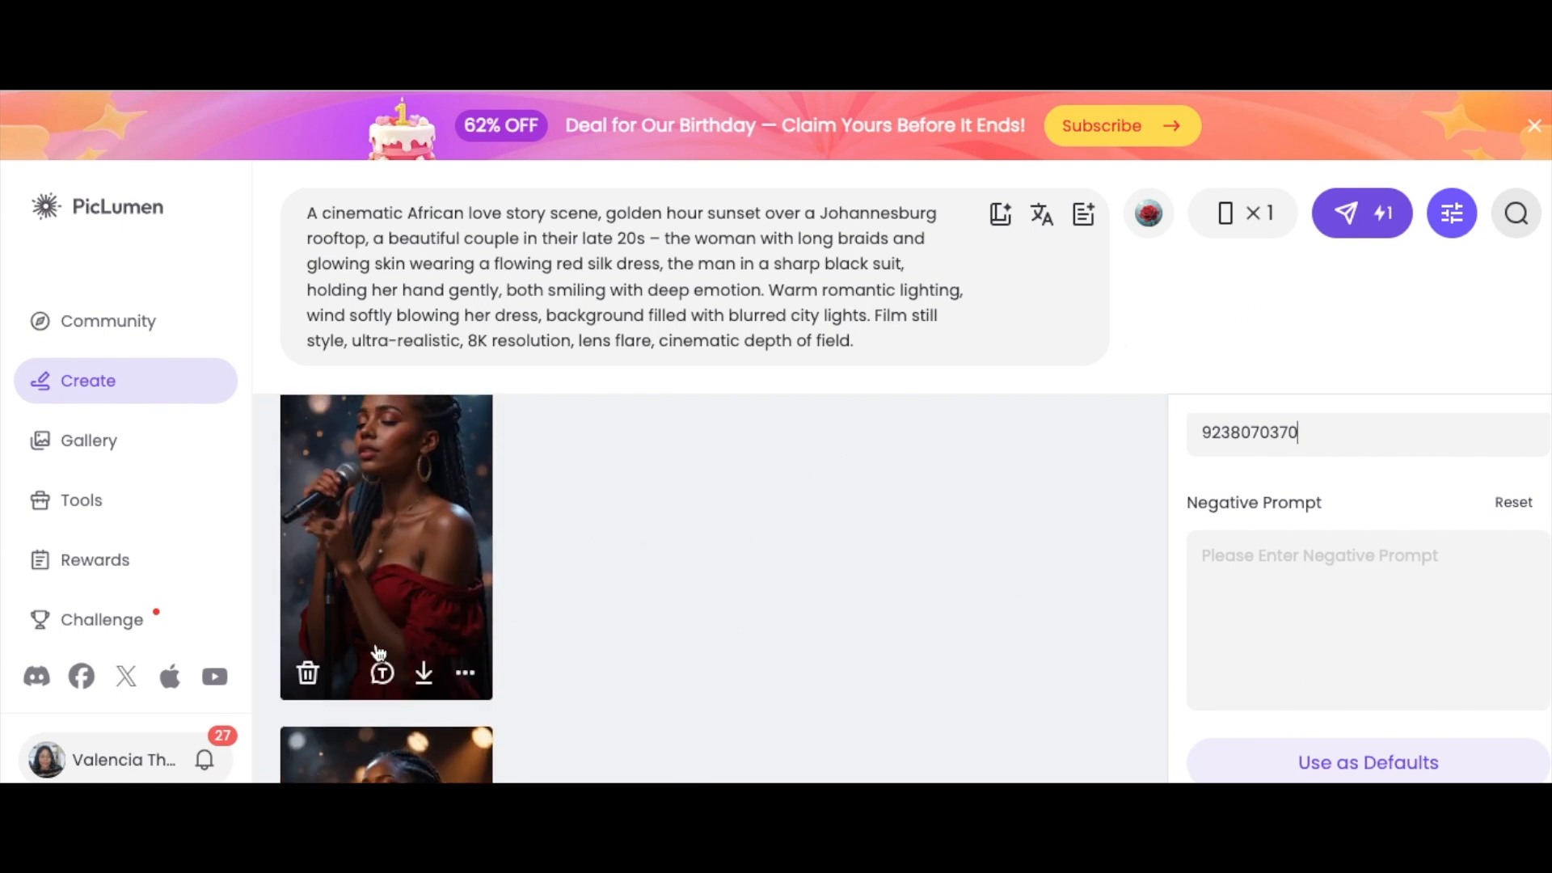
scroll("down", 3)
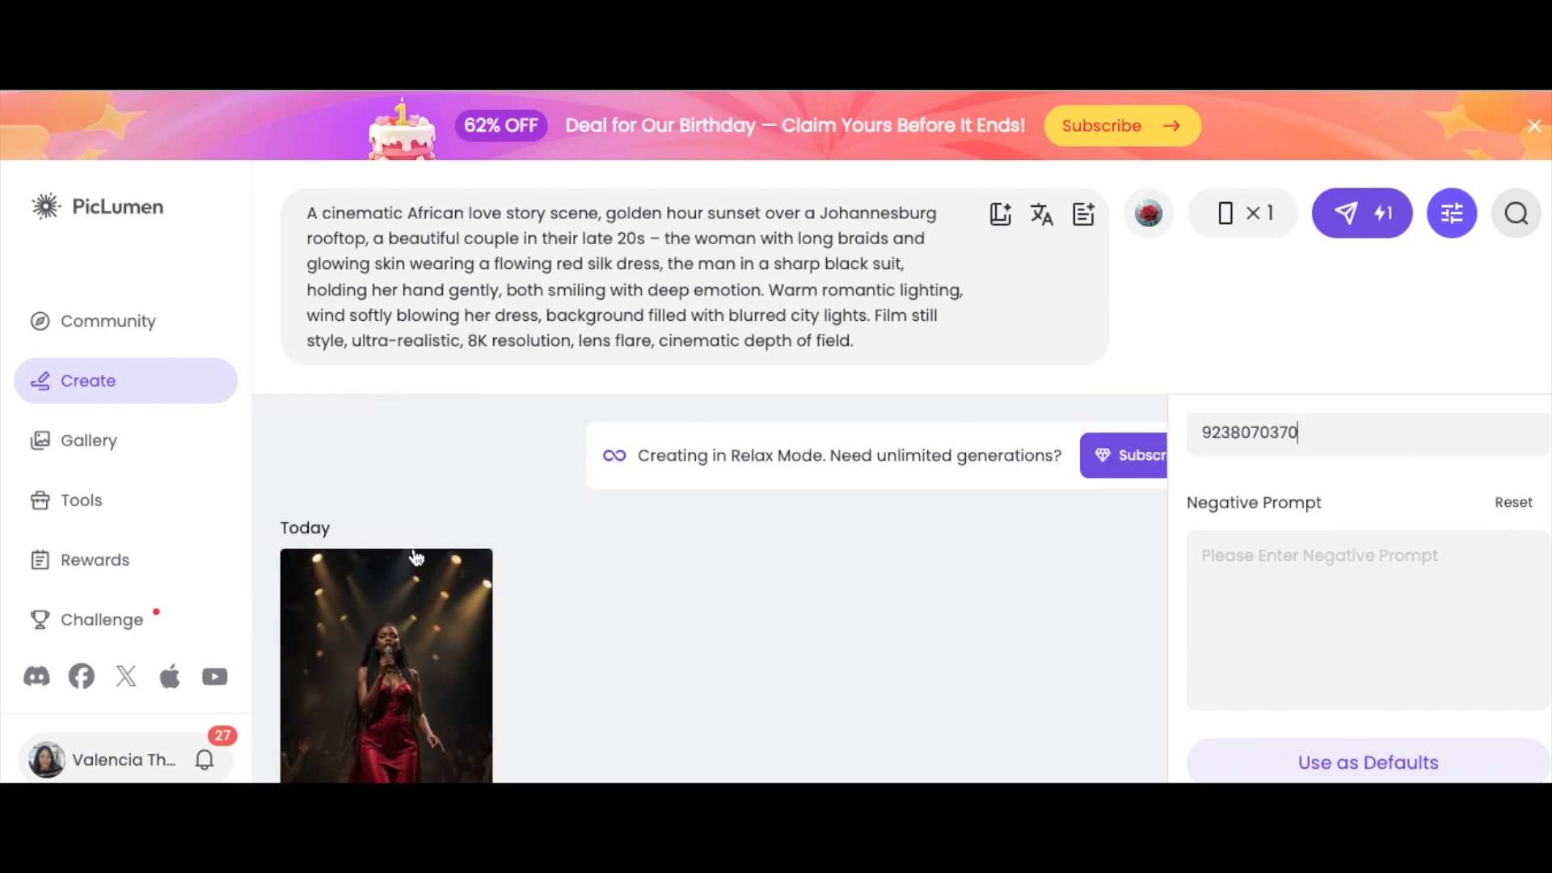
mouse_move(401, 705)
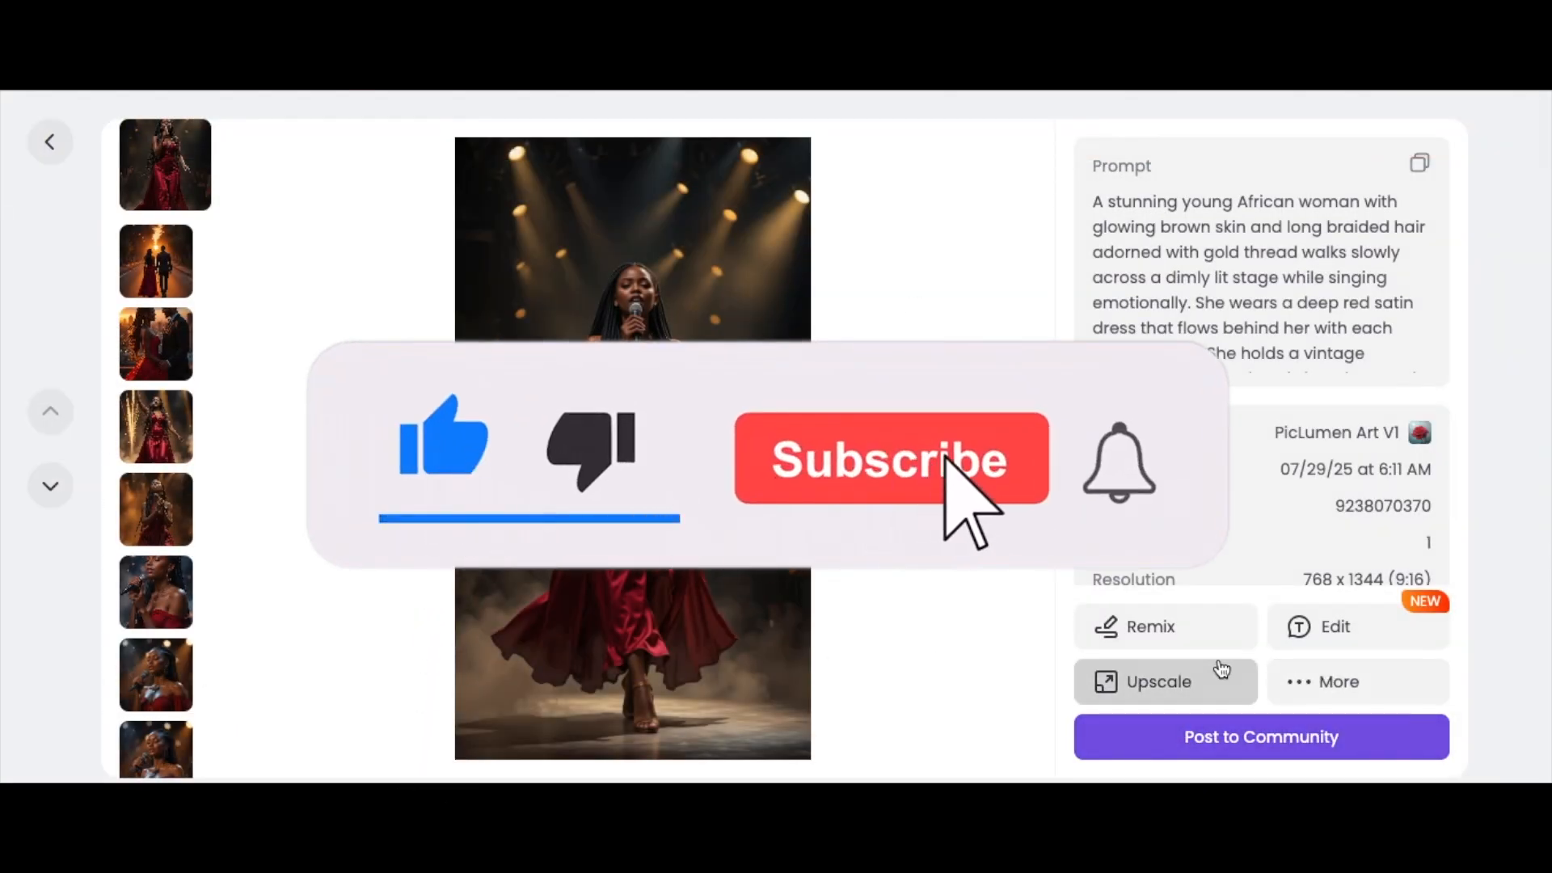
View the new 9:16 singer-in-red image's details with its download and sharing actions
left_click(890, 459)
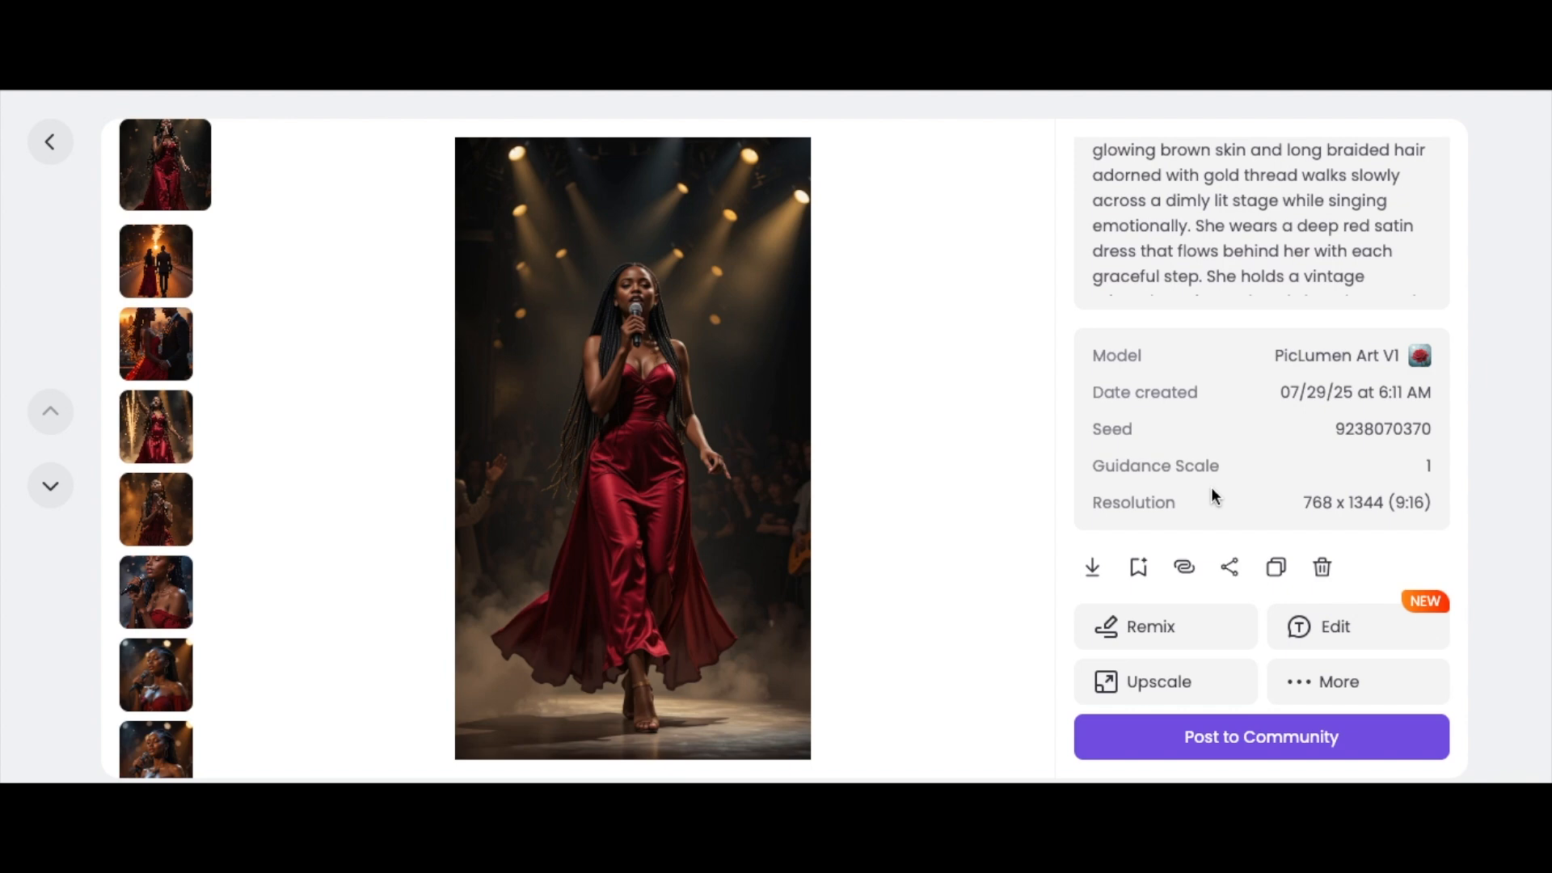
mouse_move(1093, 567)
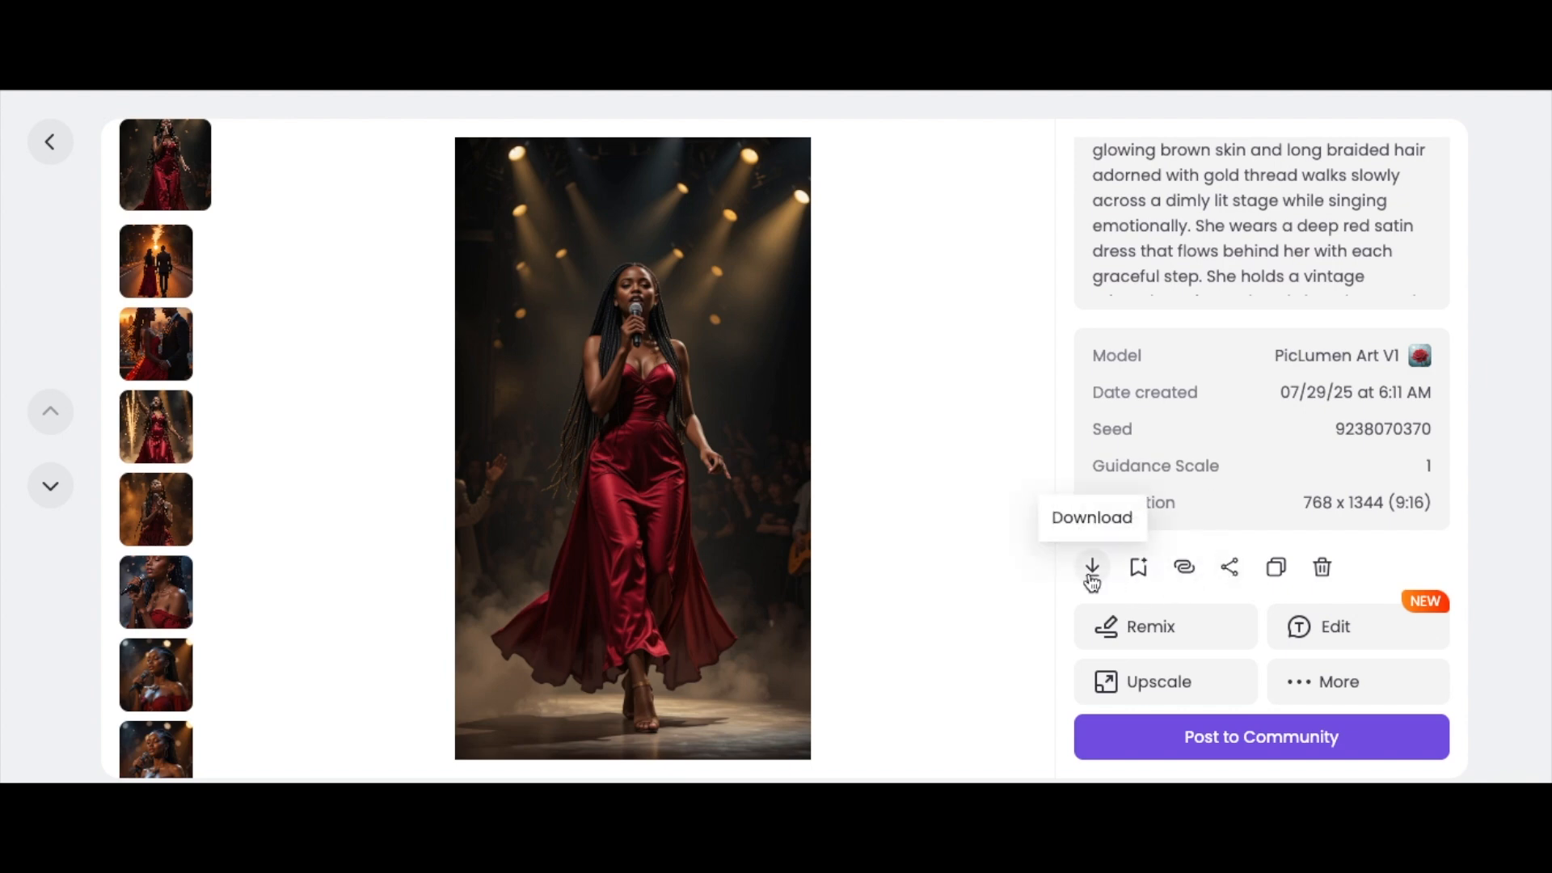
mouse_move(1272, 576)
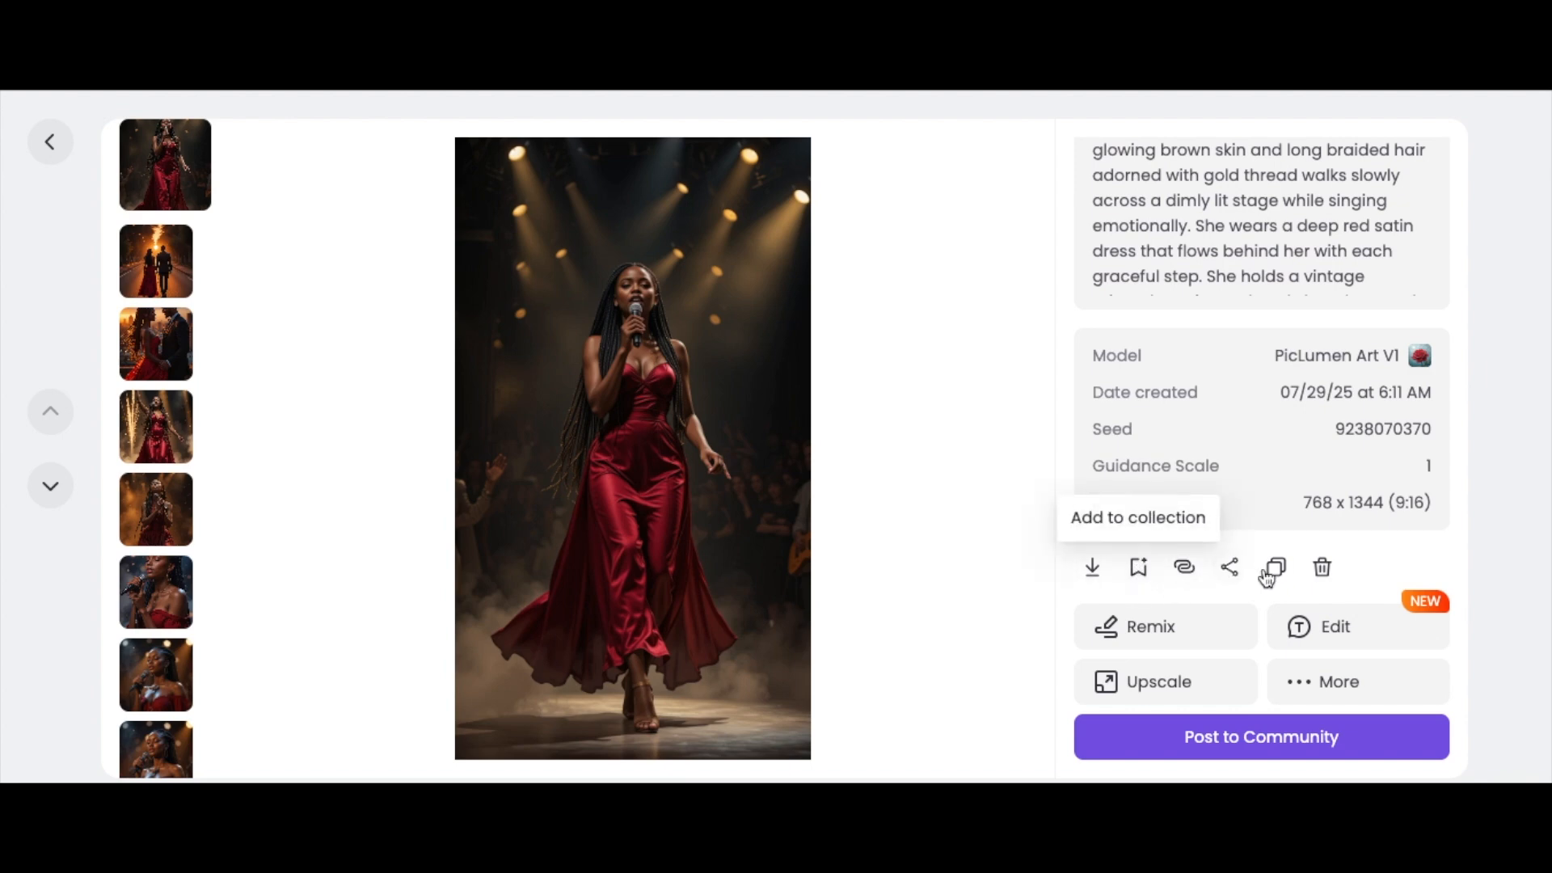